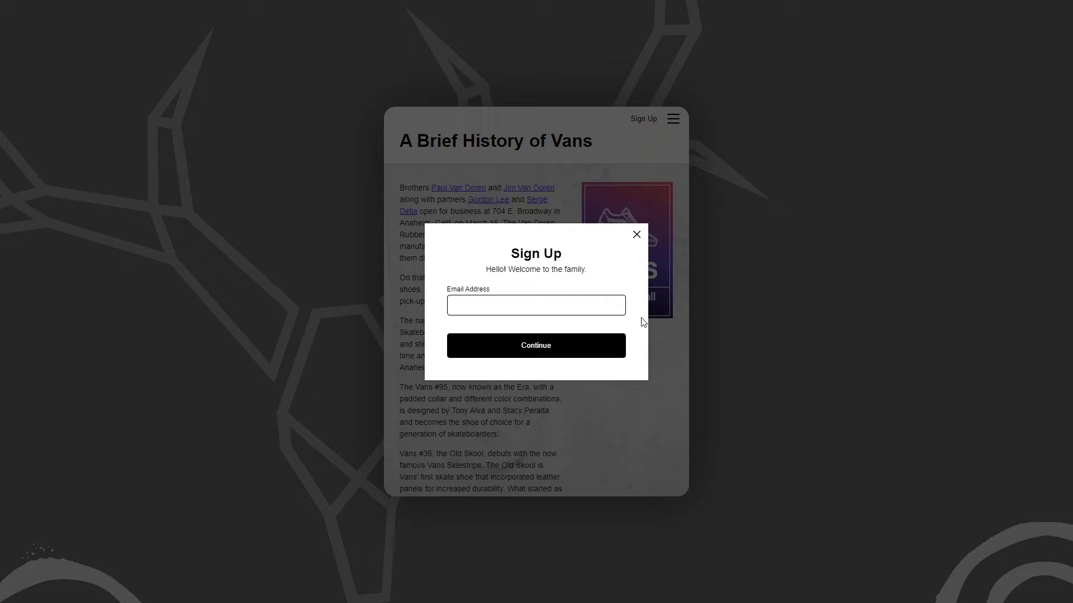
pyautogui.moveTo(604, 348)
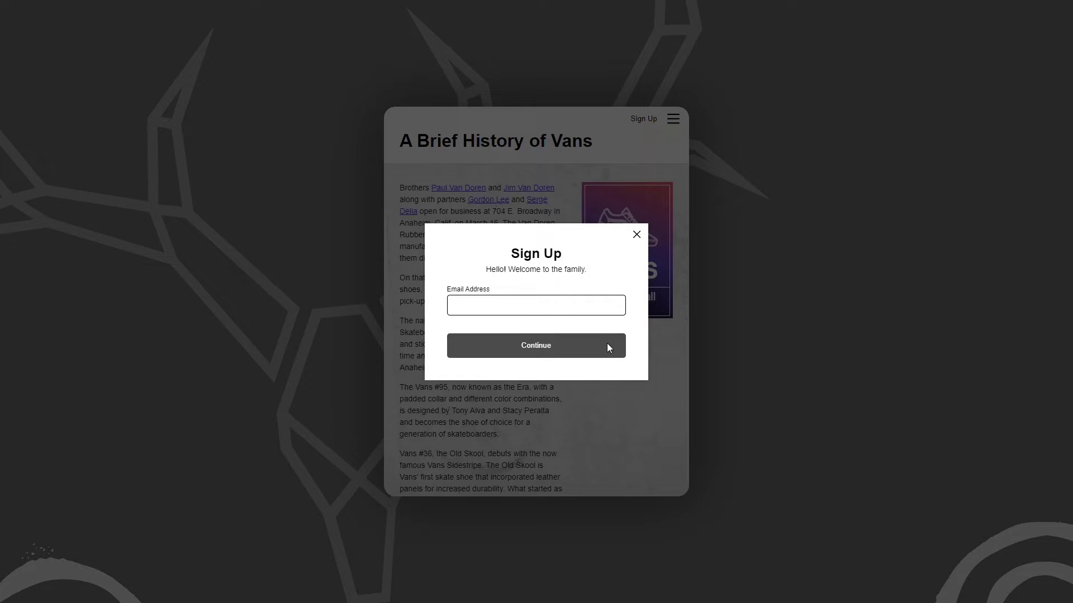
# - Step the preview form between the email and password panes four times
pyautogui.click(536, 345)
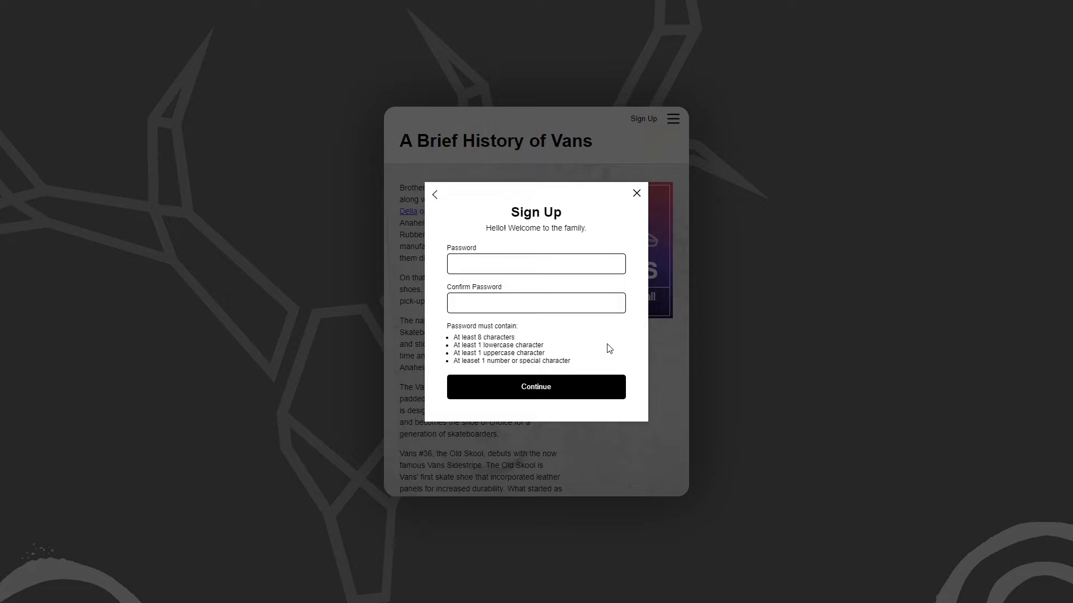
pyautogui.click(435, 194)
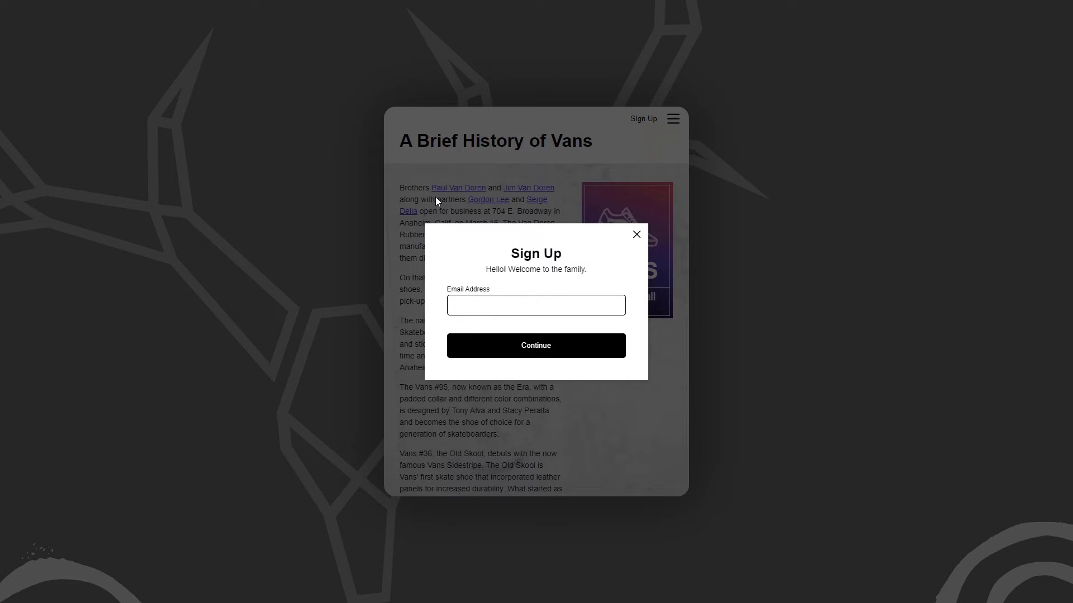
pyautogui.moveTo(494, 349)
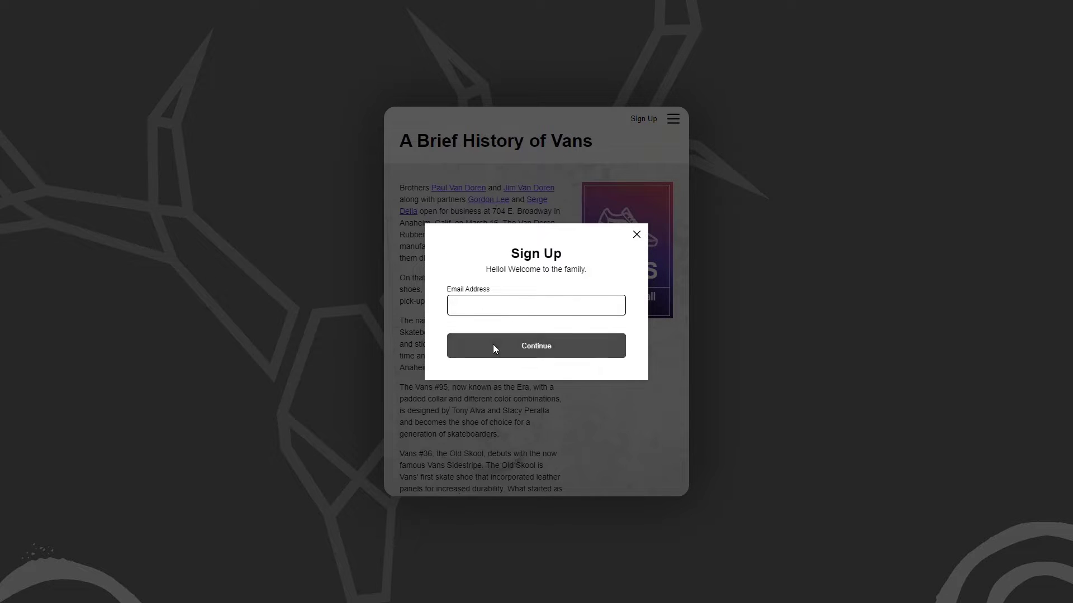
pyautogui.click(536, 345)
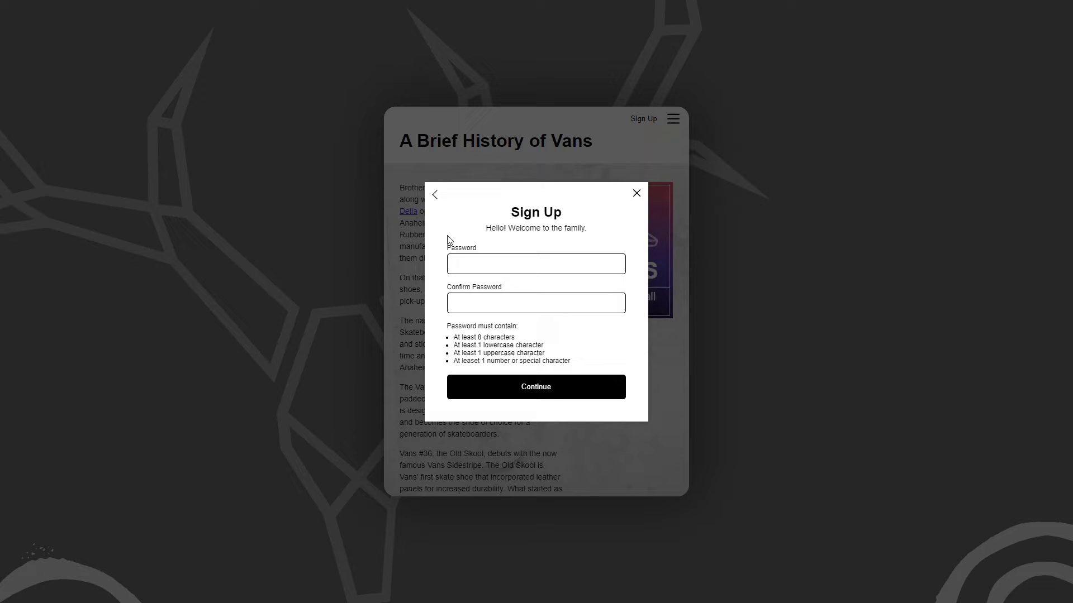
pyautogui.click(434, 194)
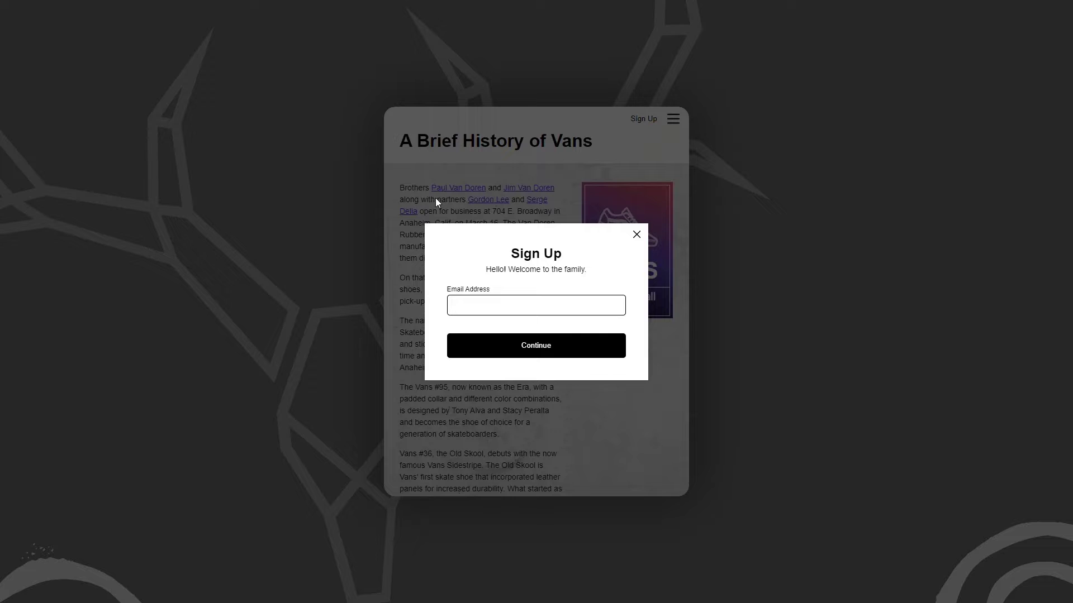
pyautogui.moveTo(638, 325)
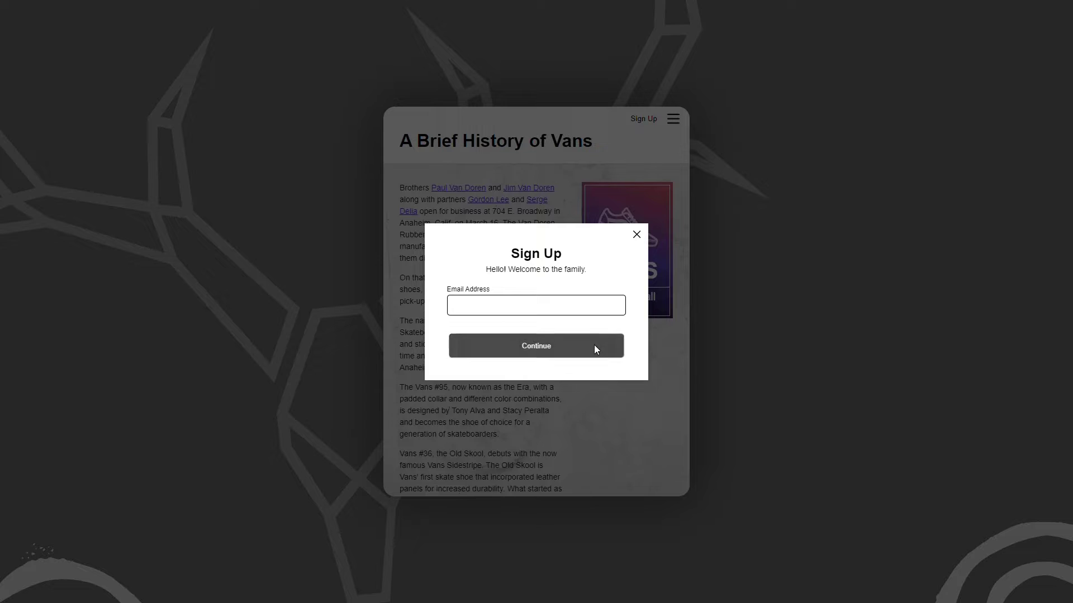
pyautogui.click(536, 345)
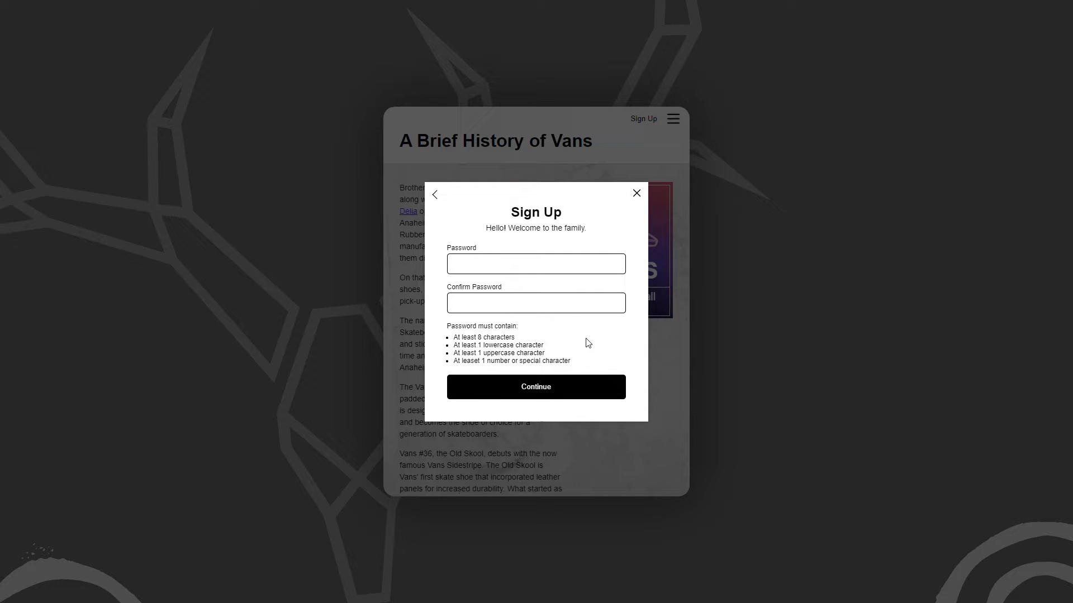
pyautogui.click(435, 194)
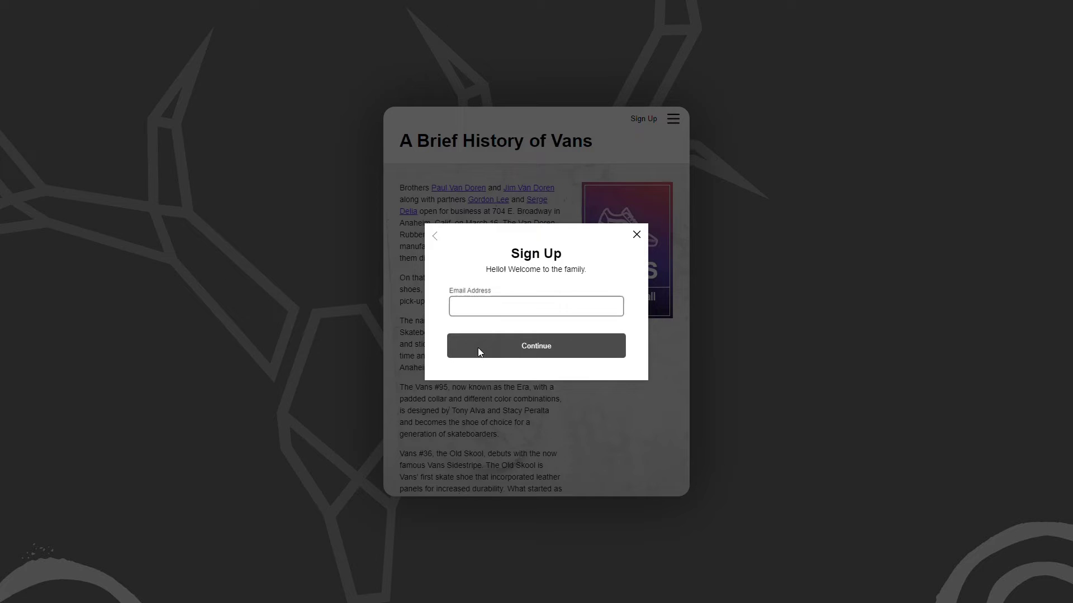
pyautogui.click(535, 346)
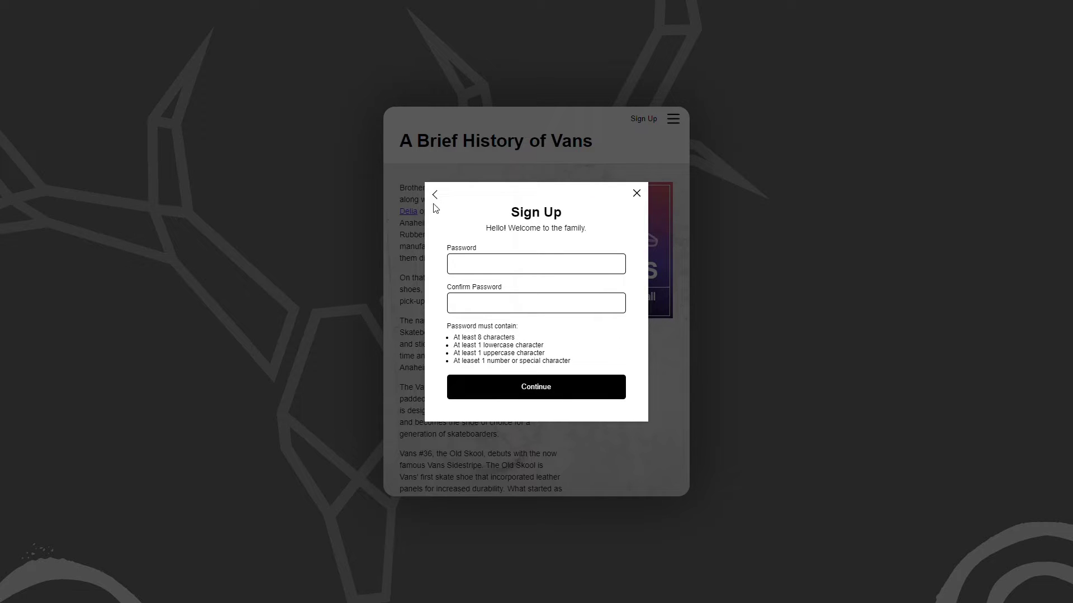
pyautogui.click(434, 195)
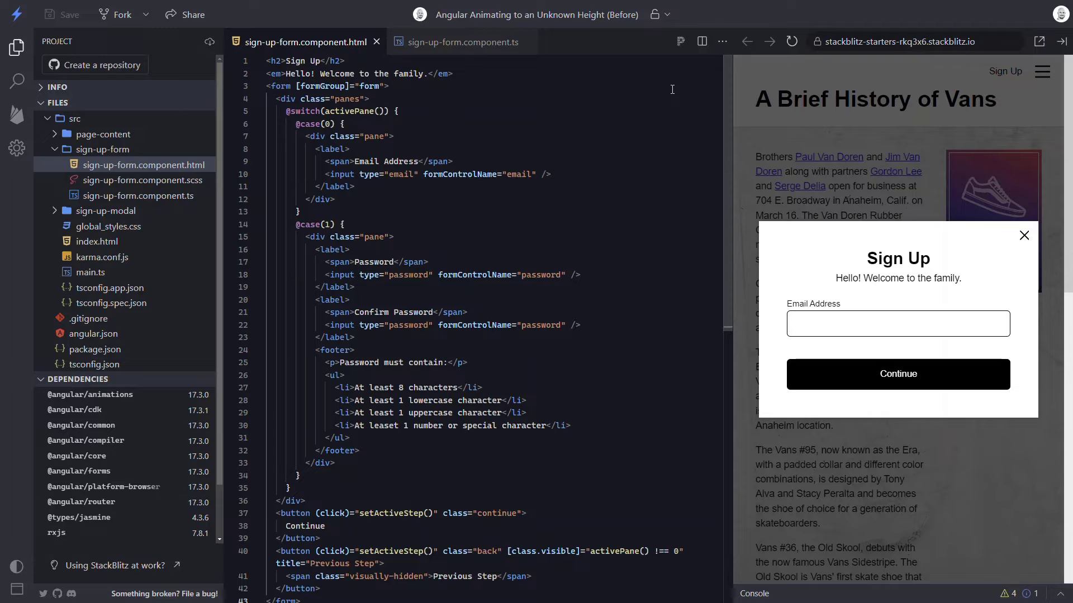
# - Start an animations list with a trigger in sign-up-form.component.ts's decorator
pyautogui.click(460, 42)
pyautogui.write('a')
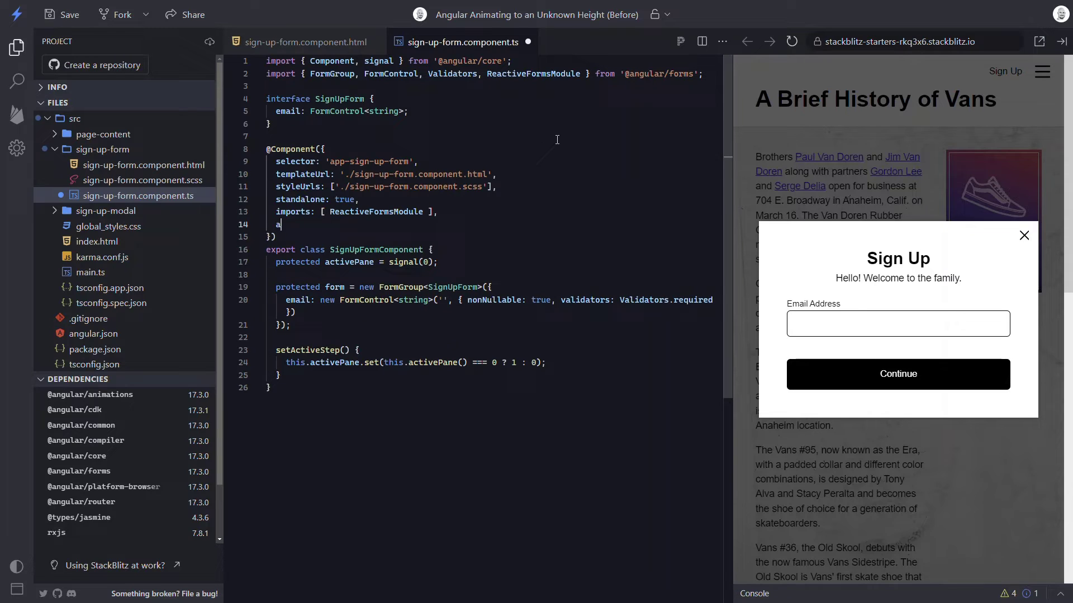
pyautogui.write('nimations: [')
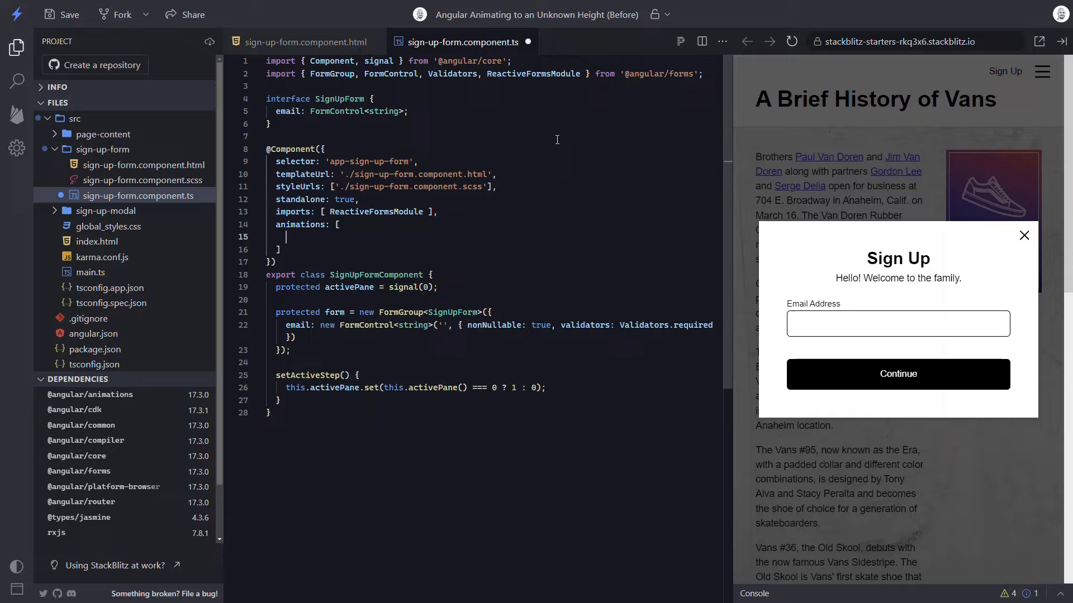
pyautogui.write('trig')
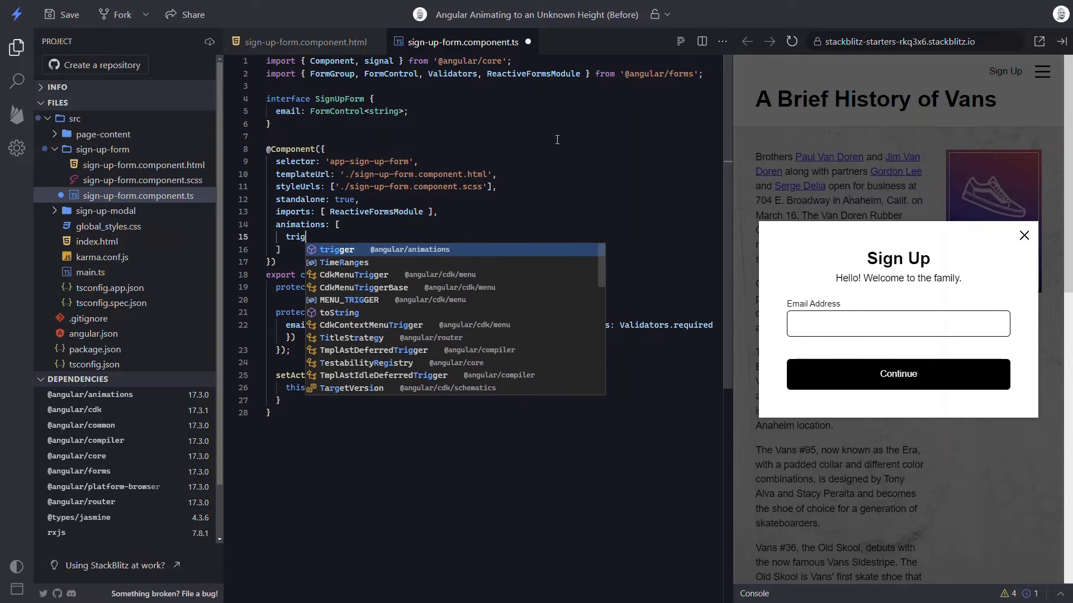
pyautogui.click(338, 250)
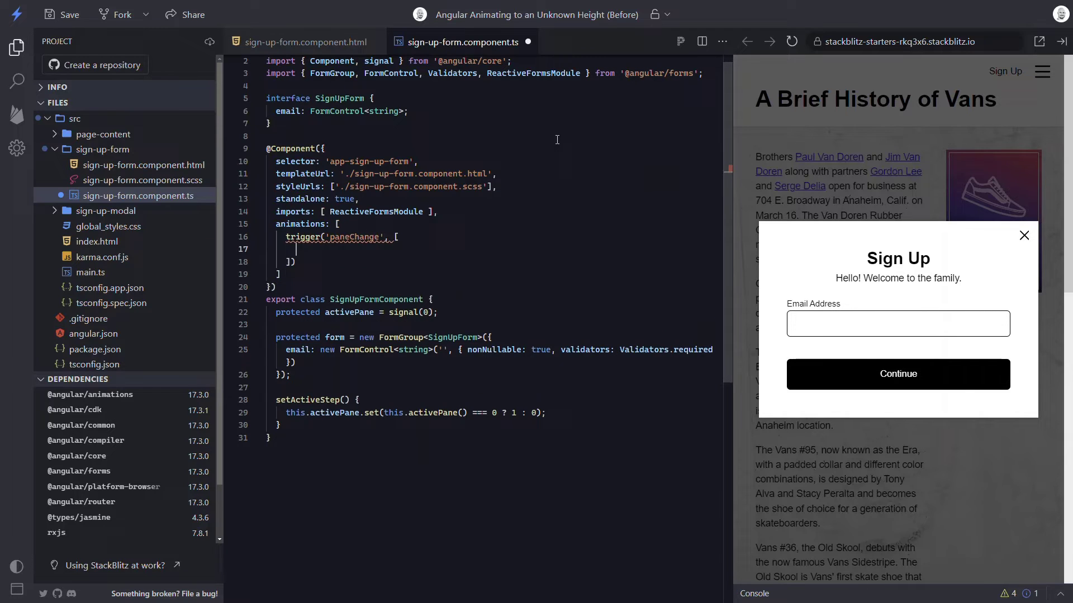
# - Add a wildcard '* => *' transition to the paneChange trigger
pyautogui.write('trans')
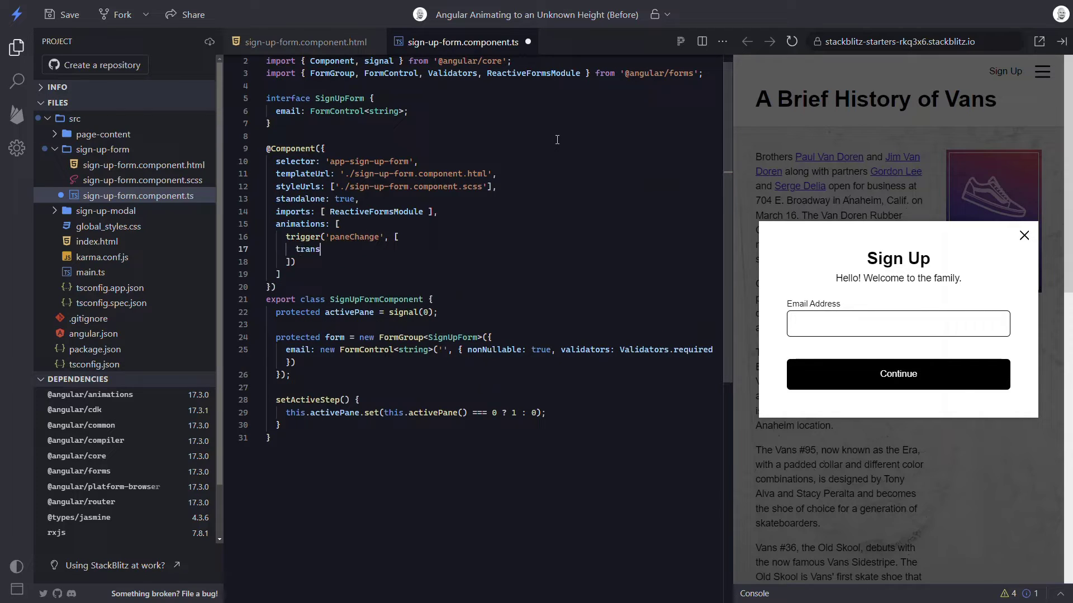
pyautogui.write('ition')
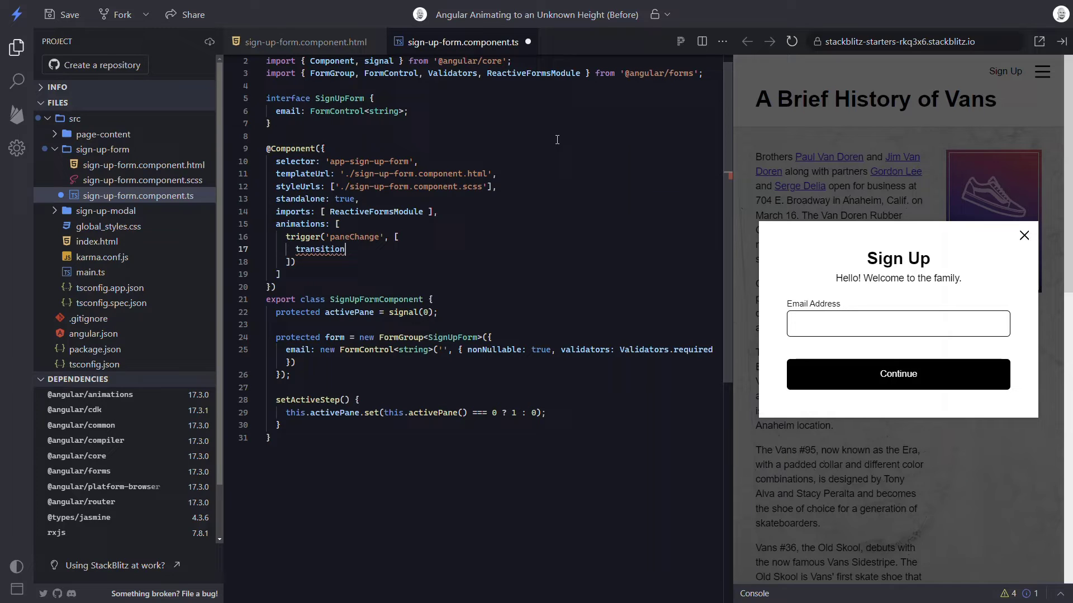
pyautogui.write('()')
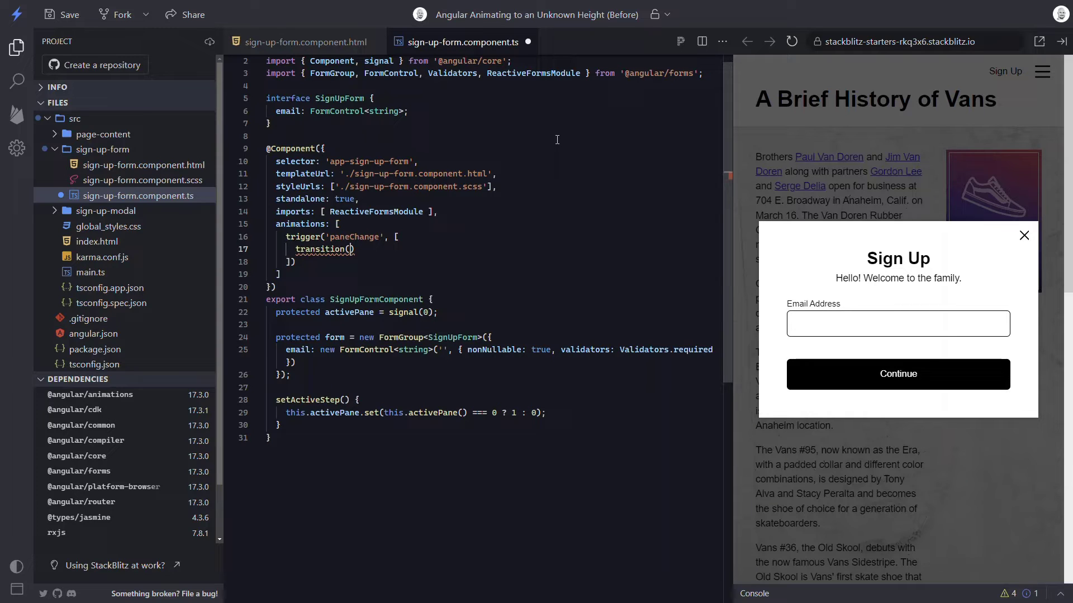
pyautogui.write("'")
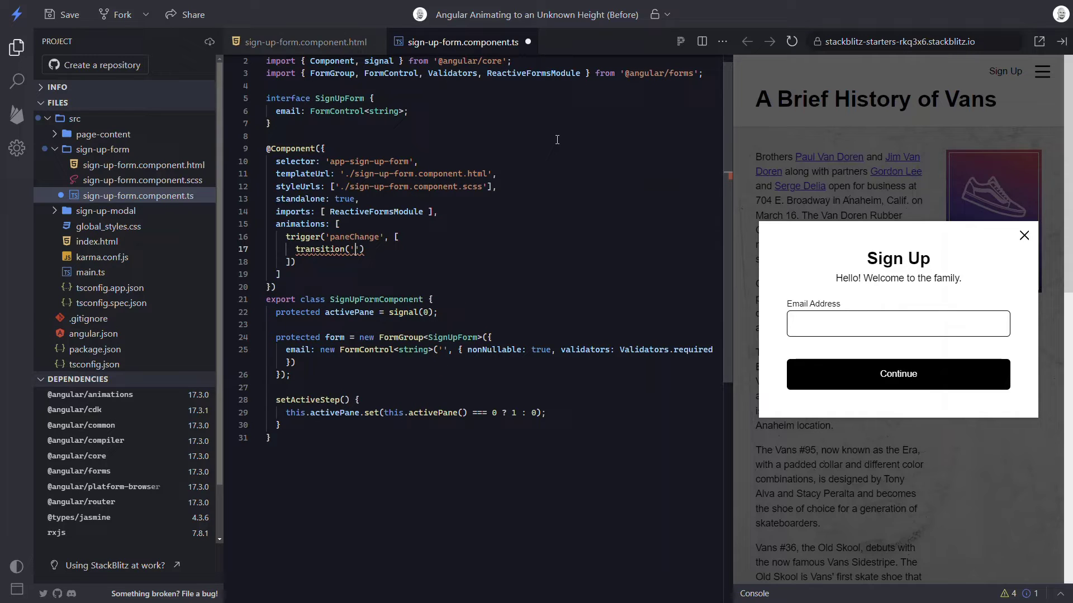
pyautogui.write('*')
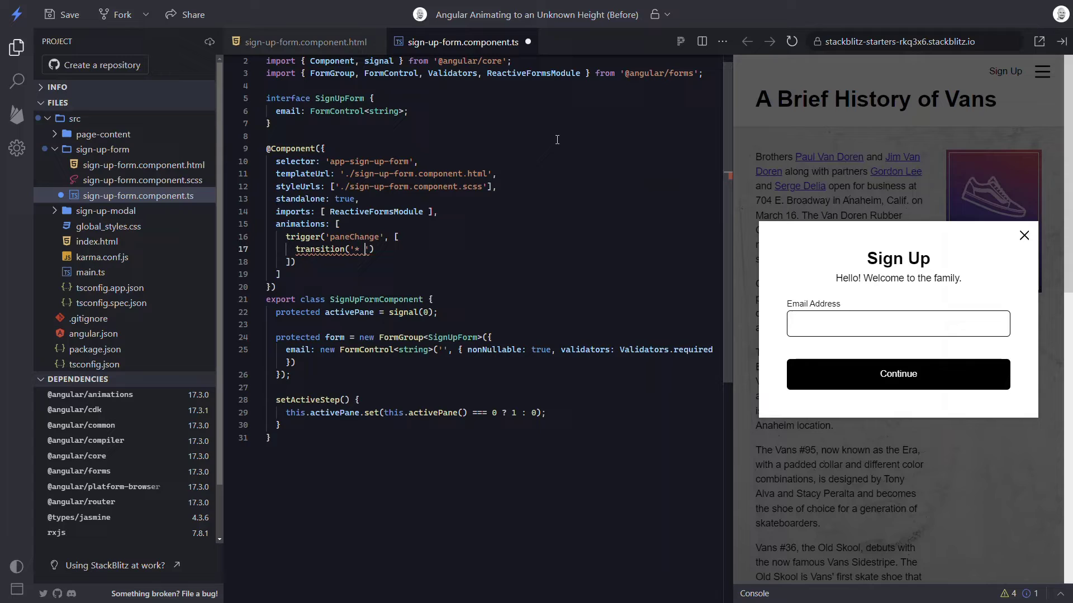
pyautogui.write('=> *')
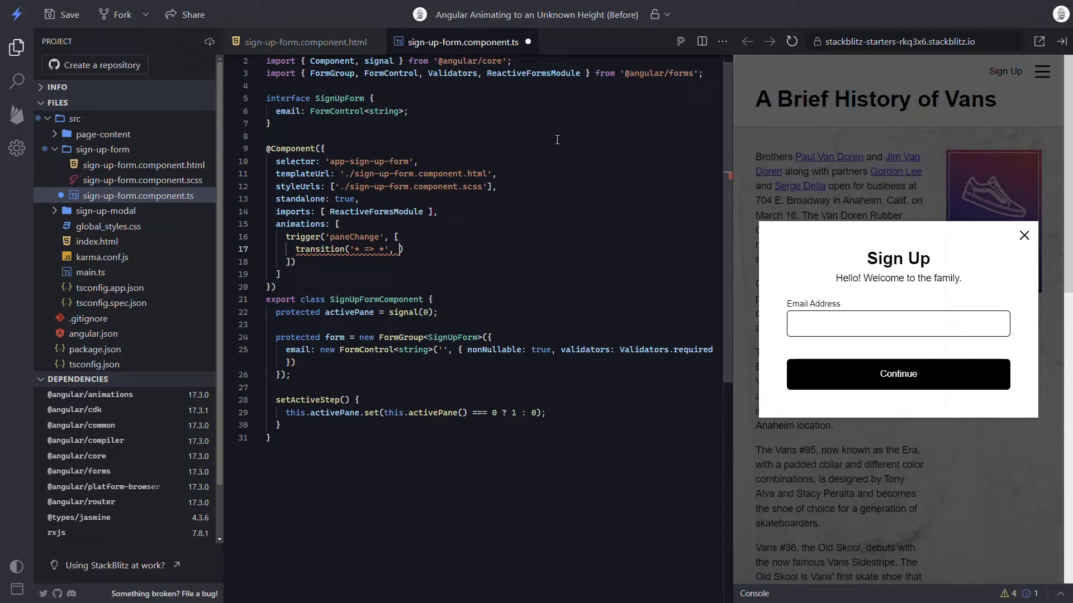
# - Add query(':enter') styling entering panes with opacity 0 and scale 0.9
pyautogui.write('[')
pyautogui.press('Enter')
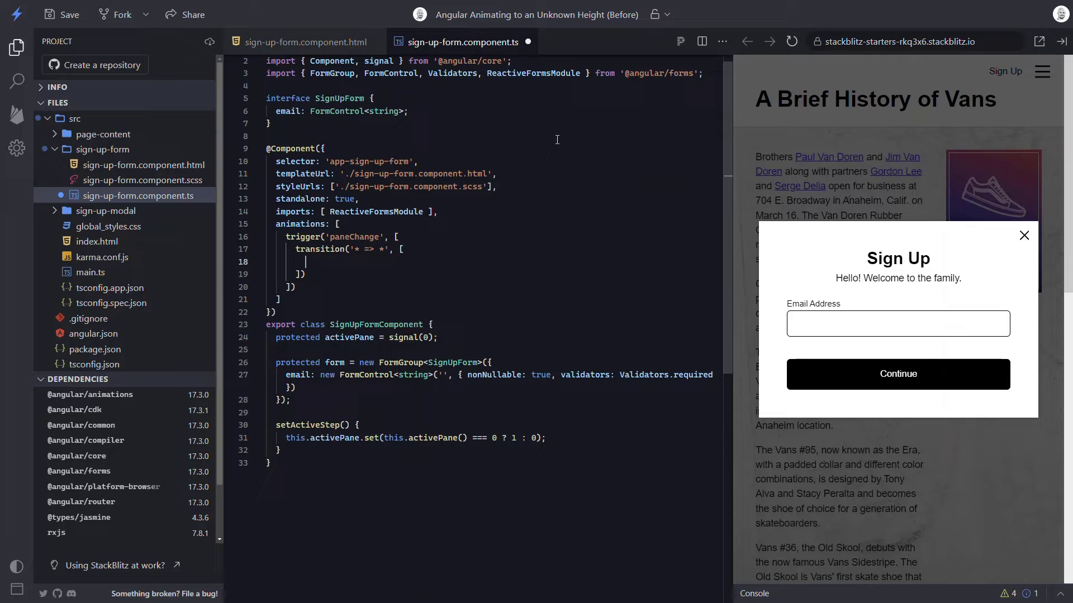
pyautogui.write('quer')
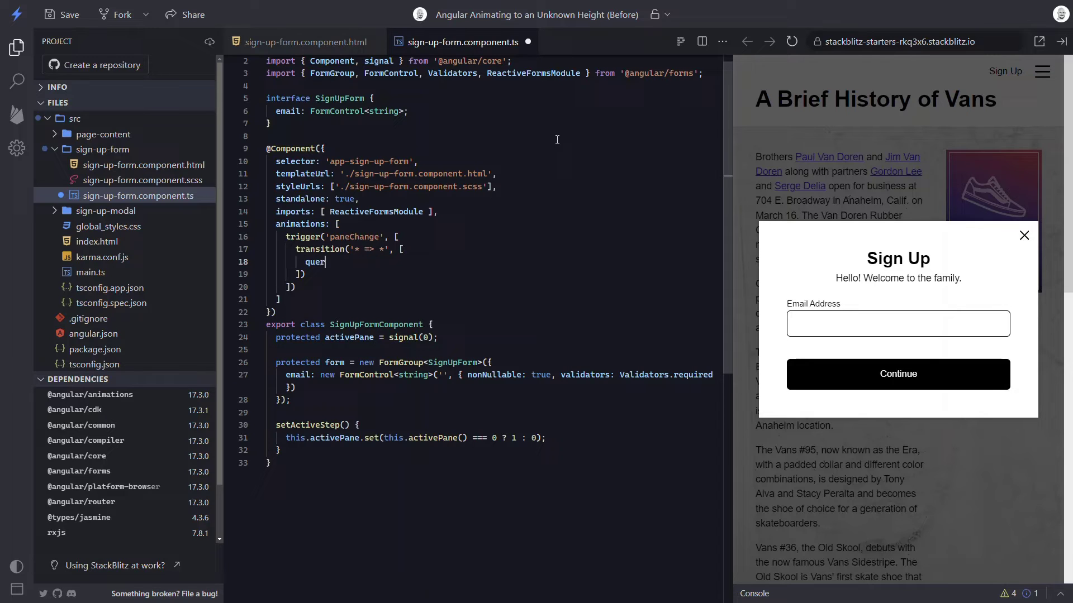
pyautogui.write('y')
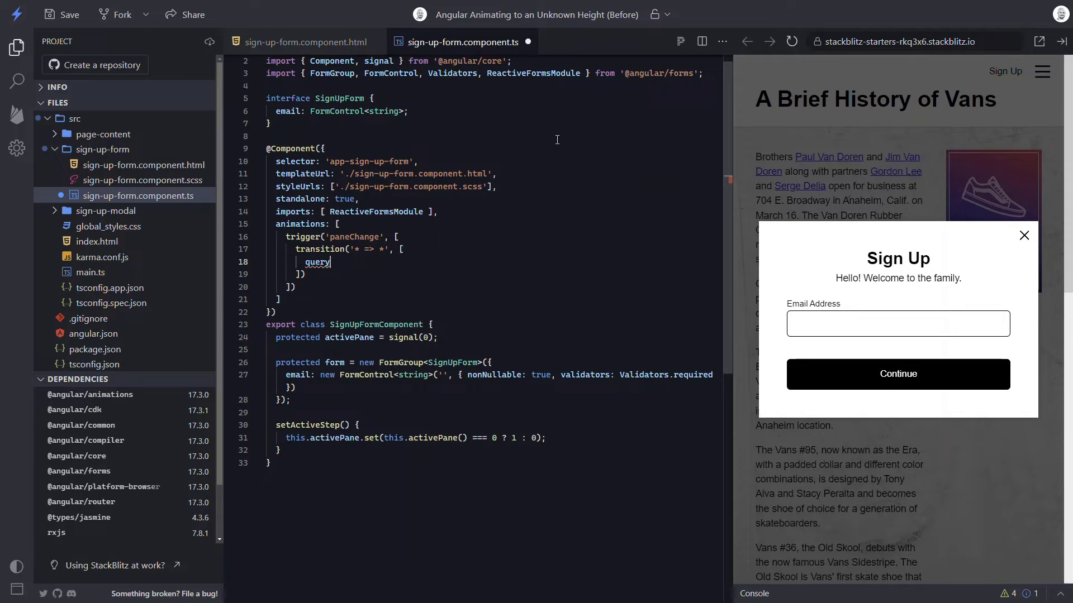
pyautogui.write('()')
pyautogui.write('s')
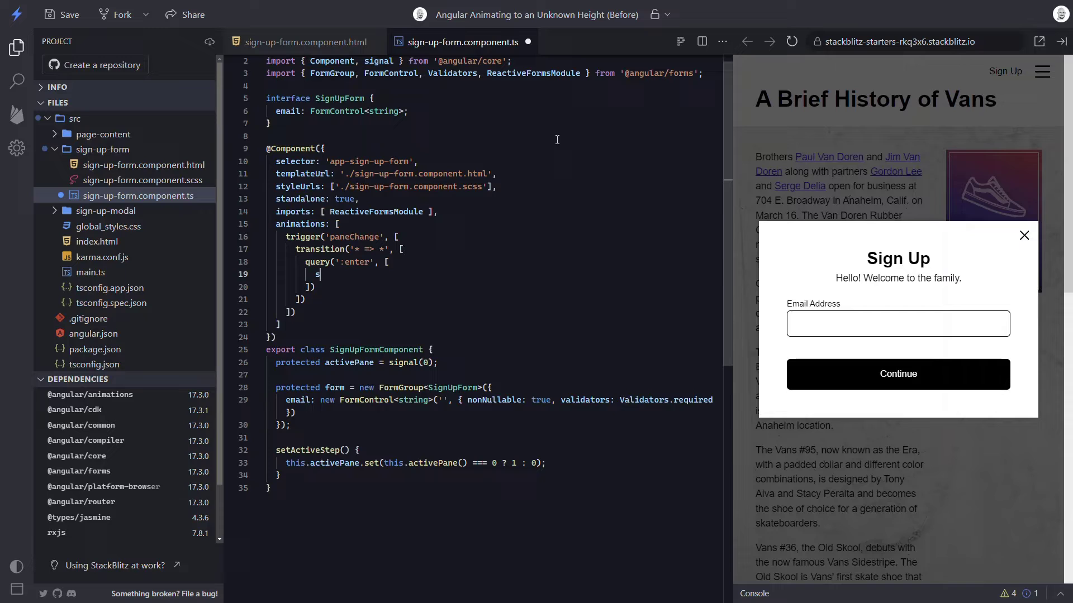
pyautogui.write('tyle')
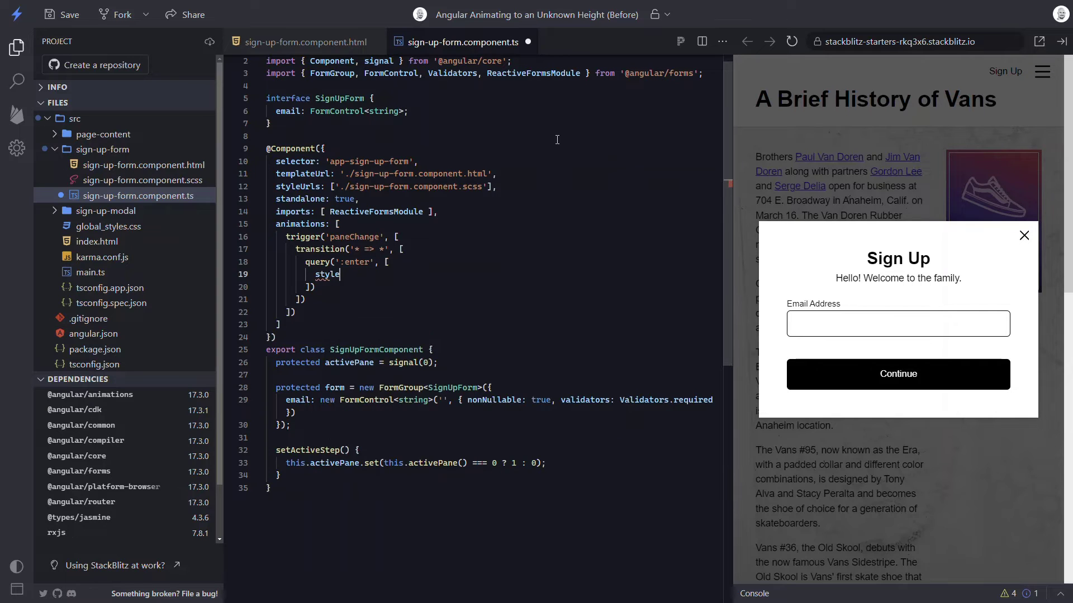
pyautogui.write('()')
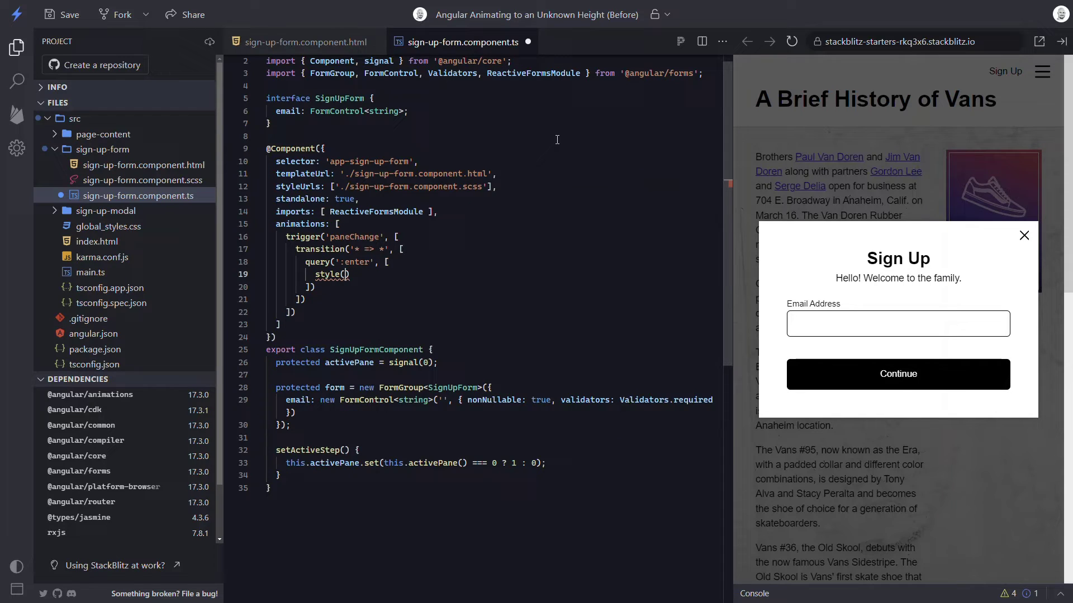
pyautogui.write('opacity:}')
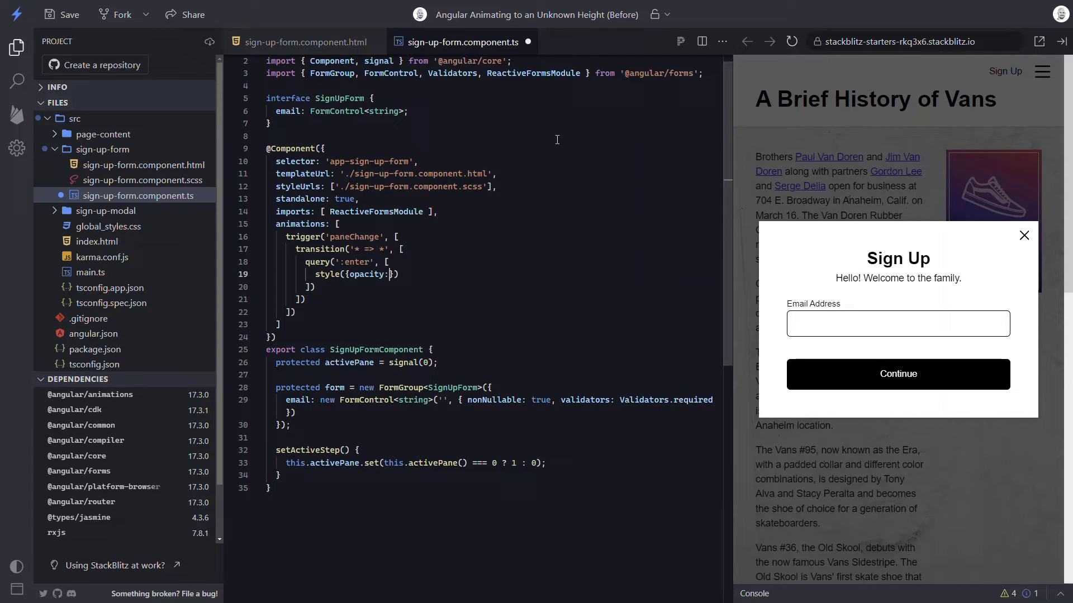
pyautogui.write('0, scale: 0.9')
pyautogui.write('query(')
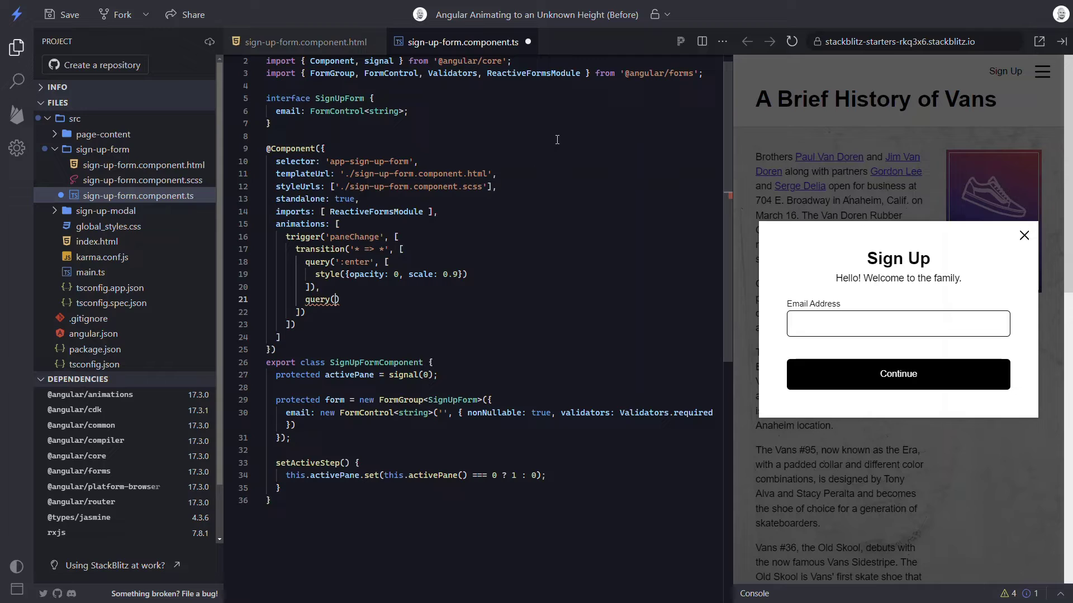
# - Style leaving panes at opacity 1, scale 1, animating 0.2s ease-in to opacity 0, scale 0.9
pyautogui.write("':leave', [")
pyautogui.write('style({opacity')
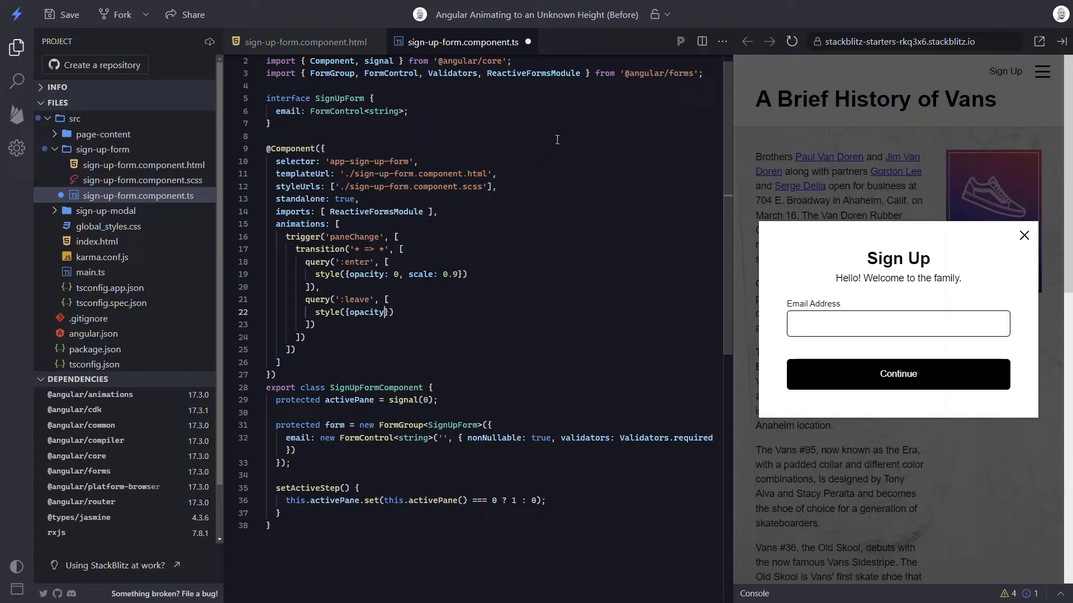
pyautogui.write('1, s')
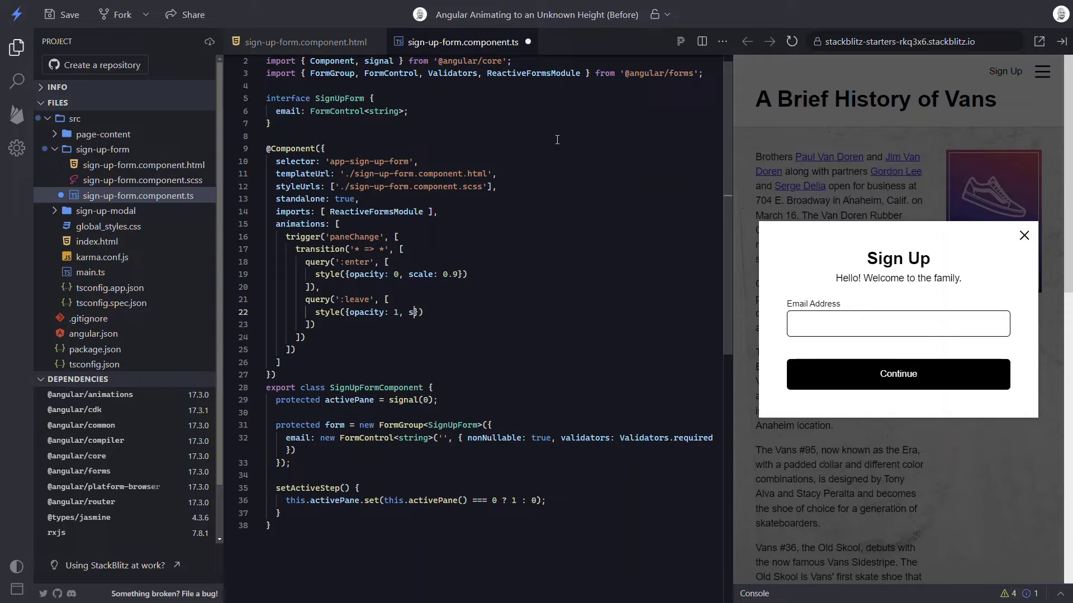
pyautogui.write('cale: 1')
pyautogui.write('anim')
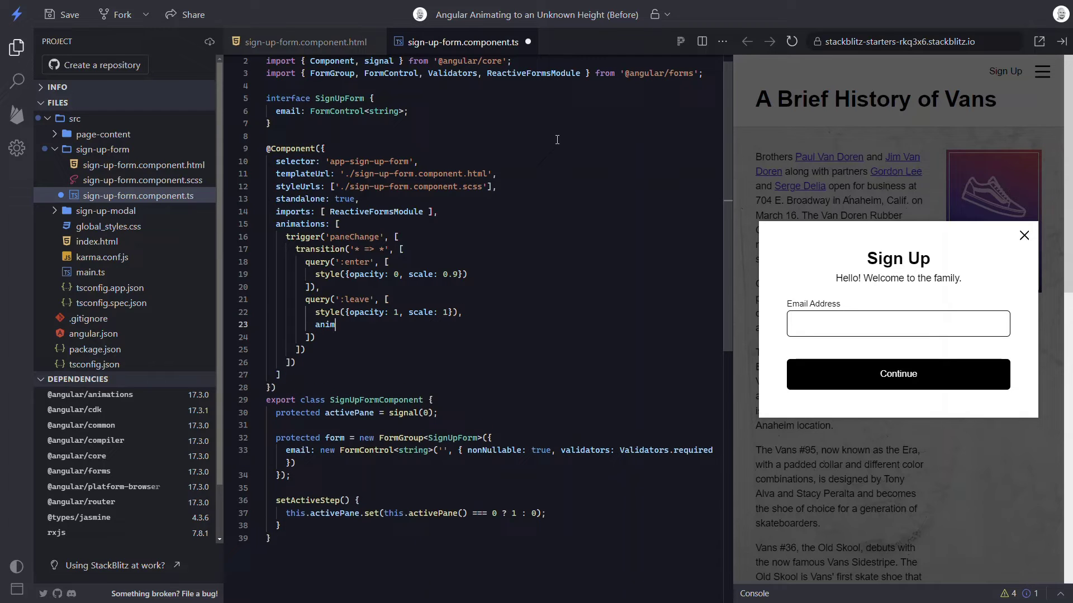
pyautogui.write('ate')
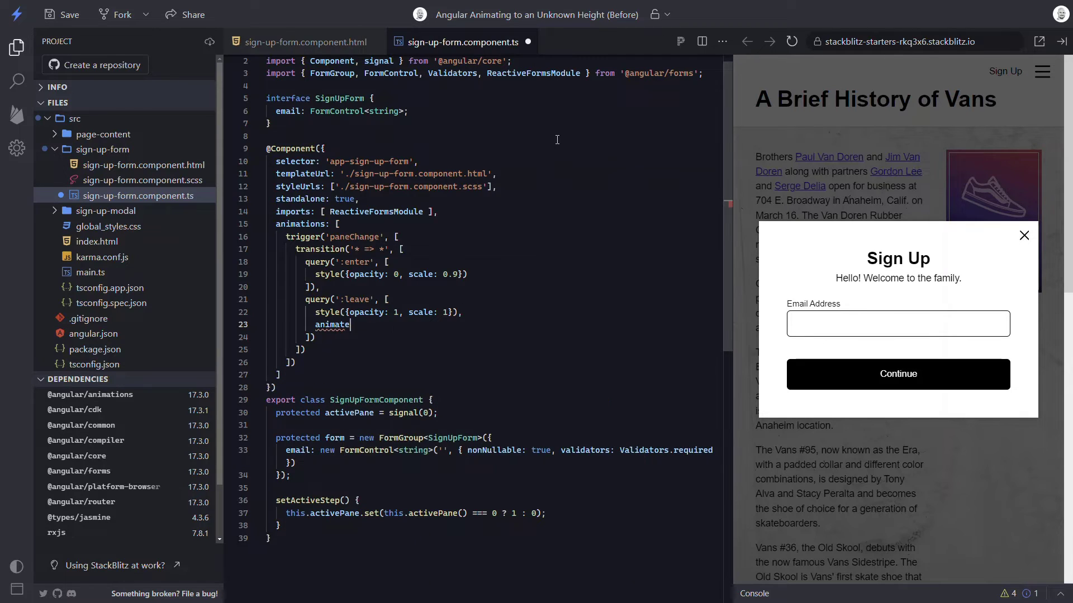
pyautogui.write("('')")
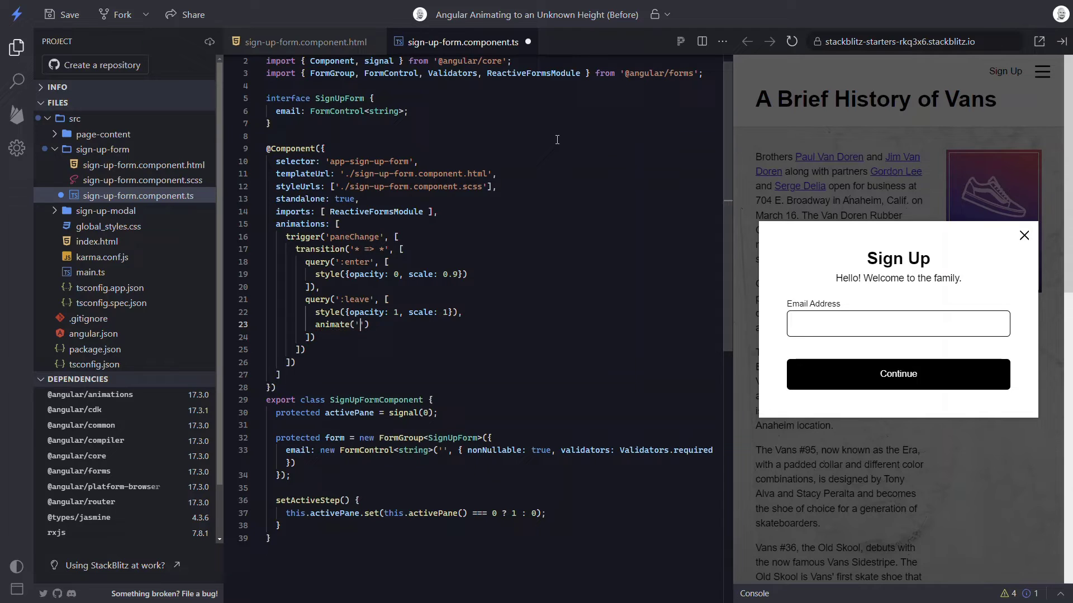
pyautogui.write('0.2s')
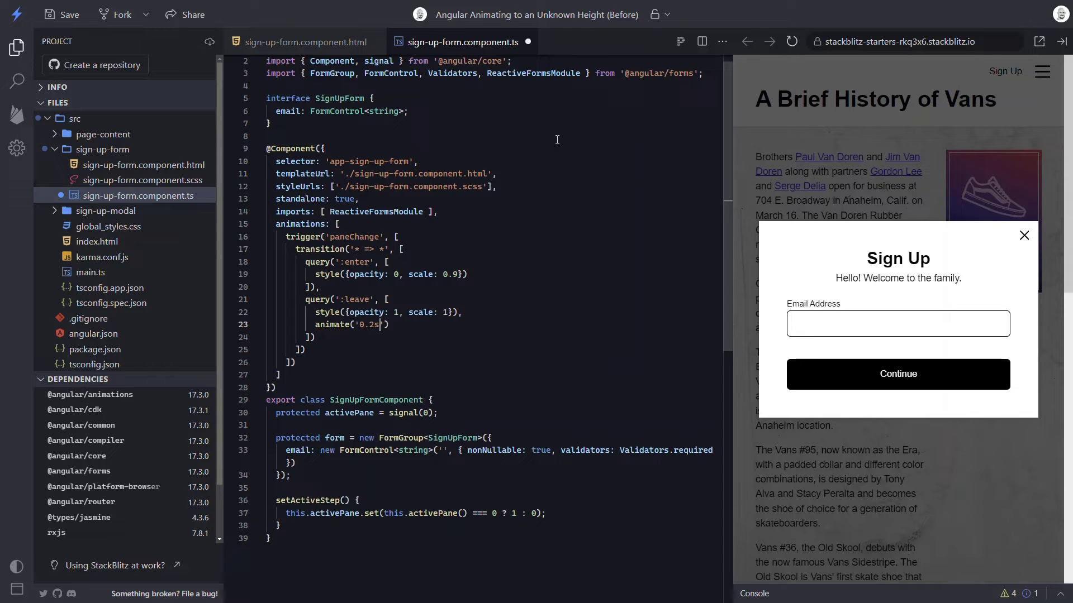
pyautogui.write('ease-in')
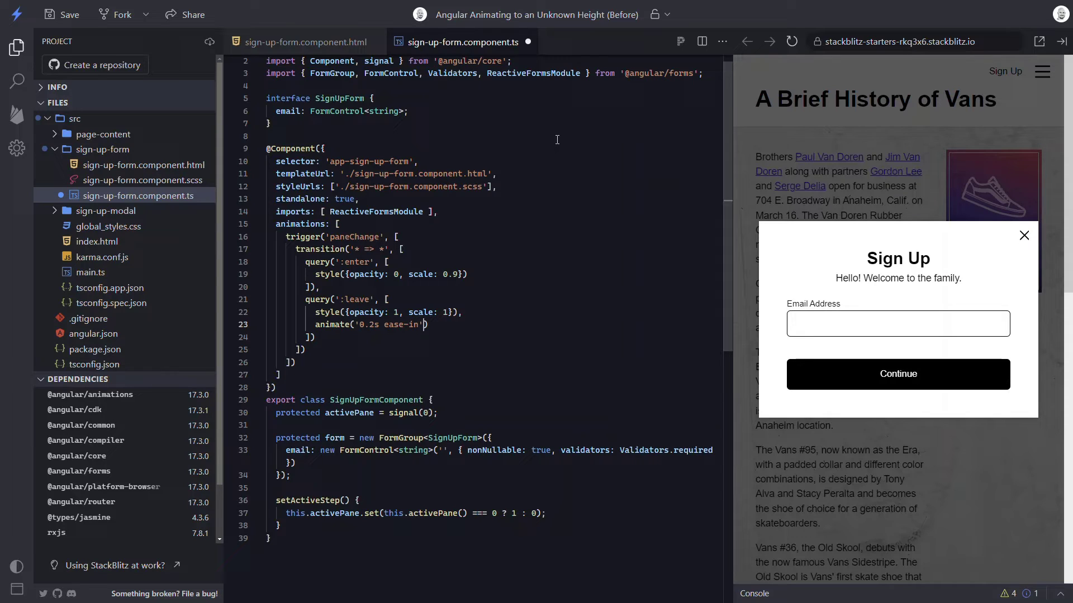
pyautogui.write(', style()')
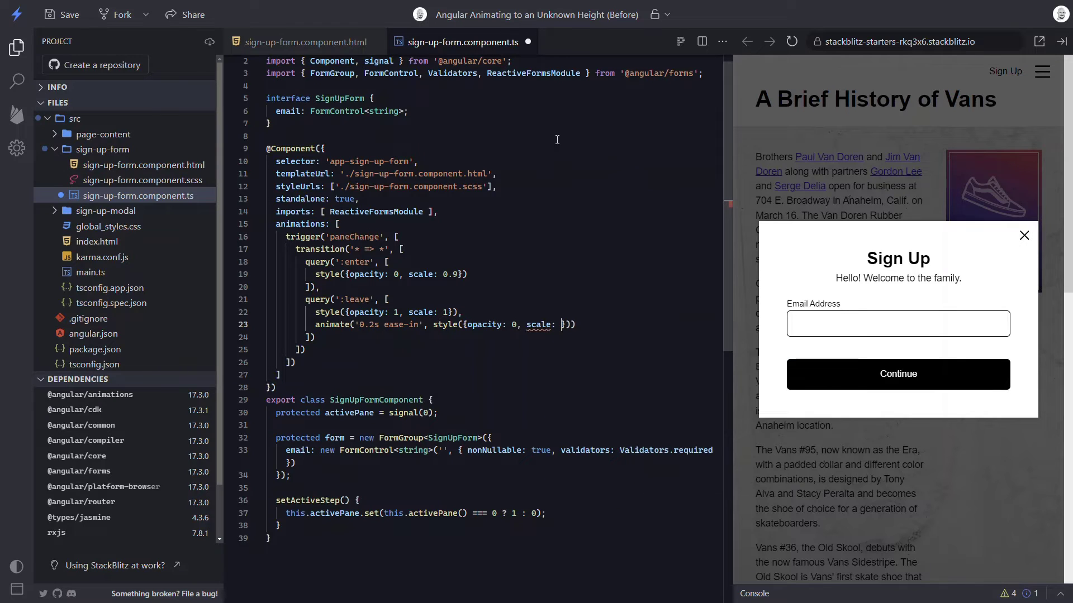
pyautogui.write('0.9')
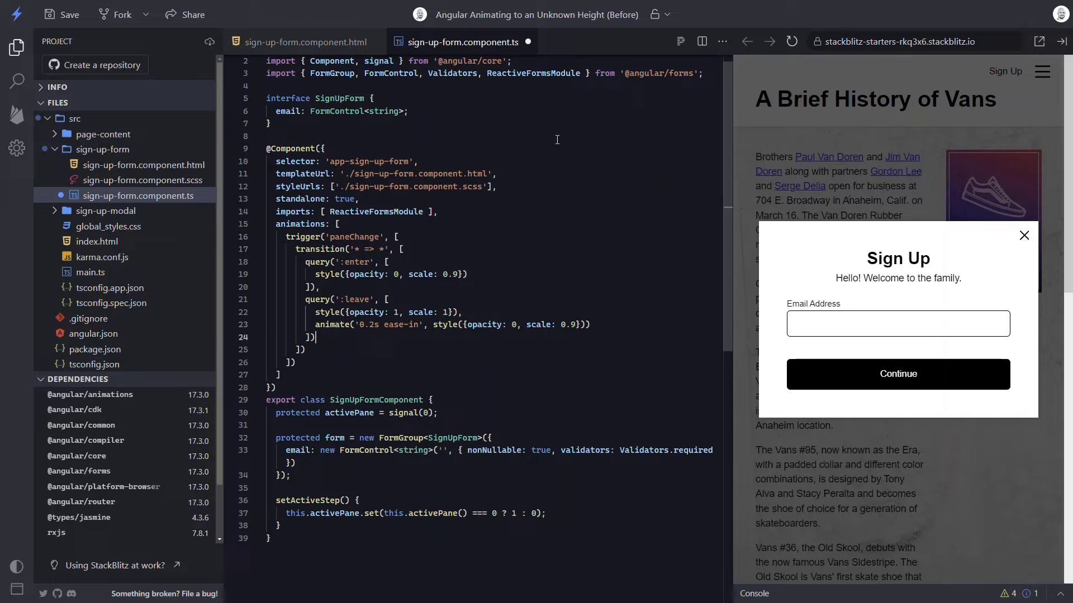
# - Add query(':enter') animating 0.2s ease-in to opacity 1, scale 1
pyautogui.write('qu')
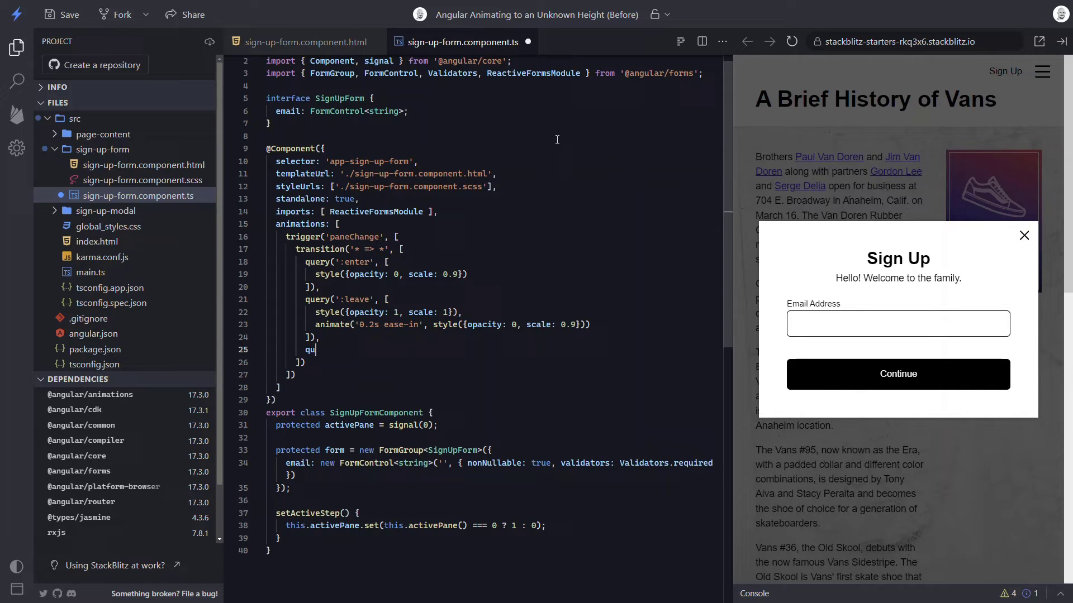
pyautogui.write('ery()')
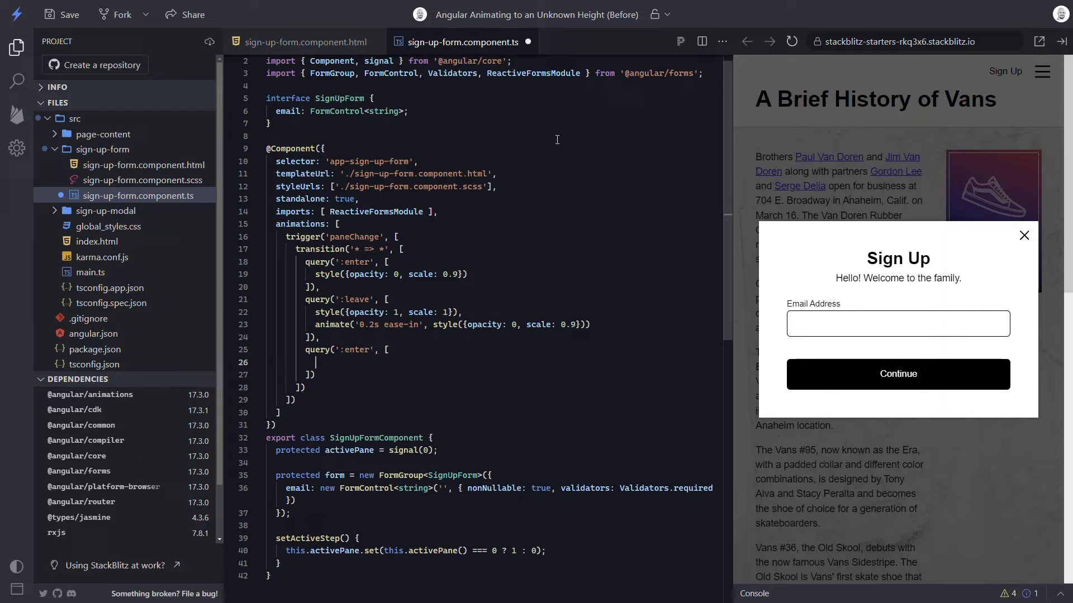
pyautogui.write('animate')
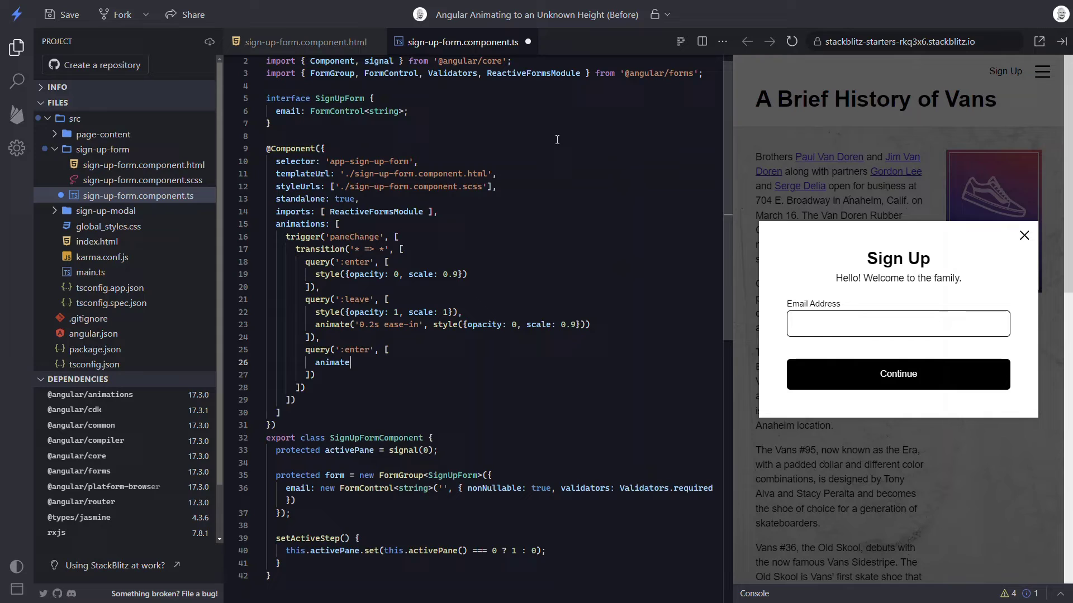
pyautogui.write('()')
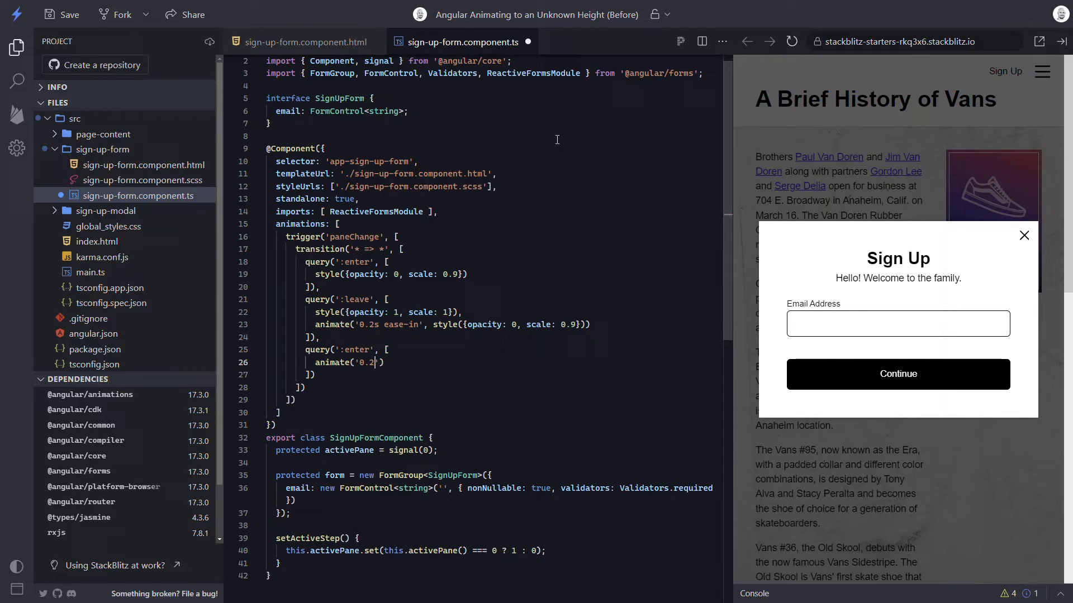
pyautogui.write('s')
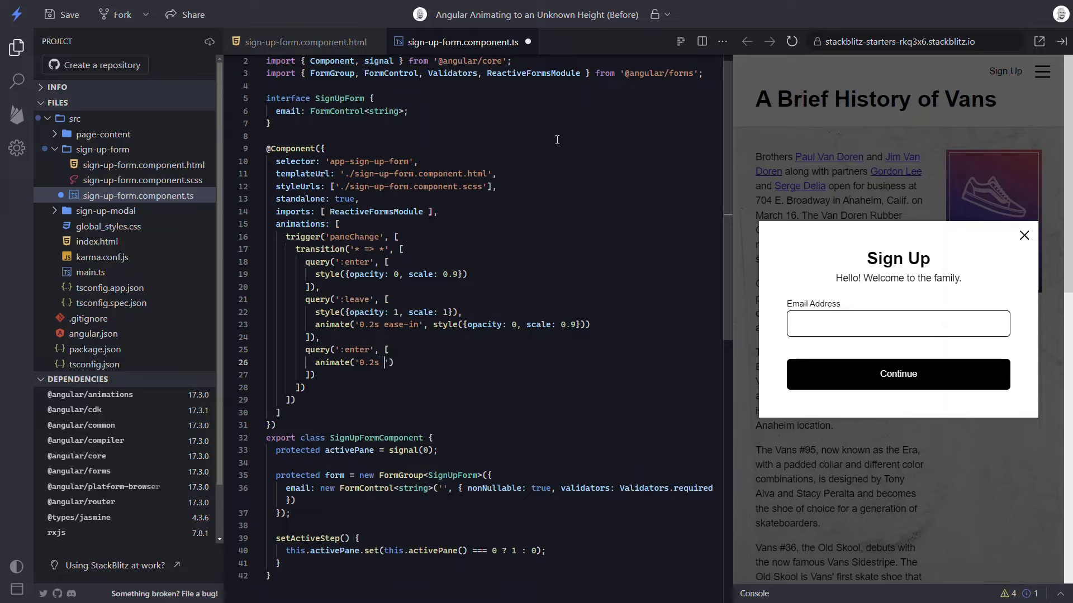
pyautogui.write('ease-in')
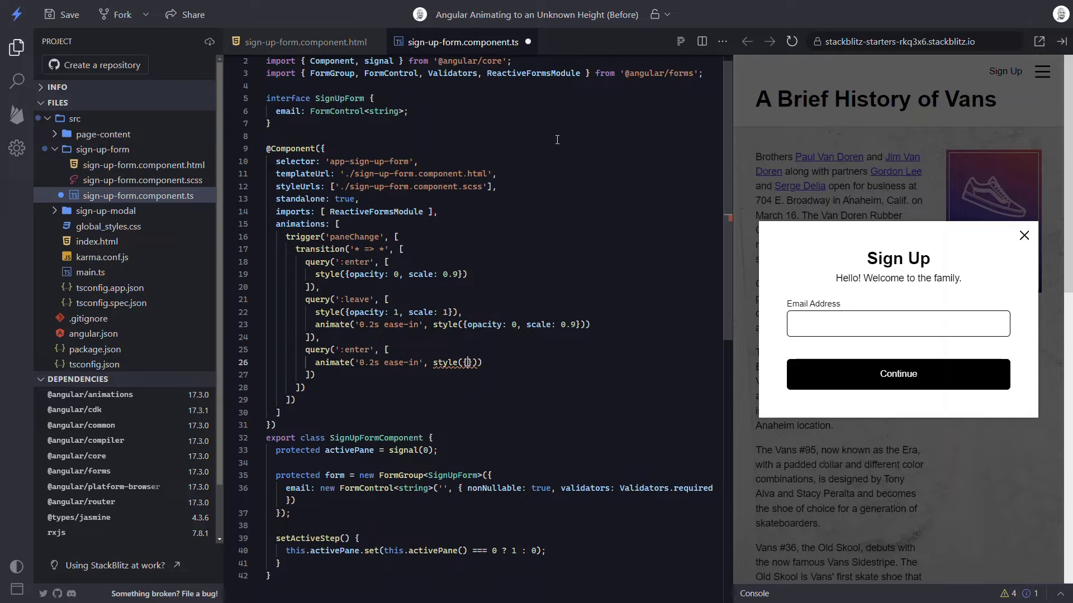
pyautogui.write('opacity: 1, scale: 1')
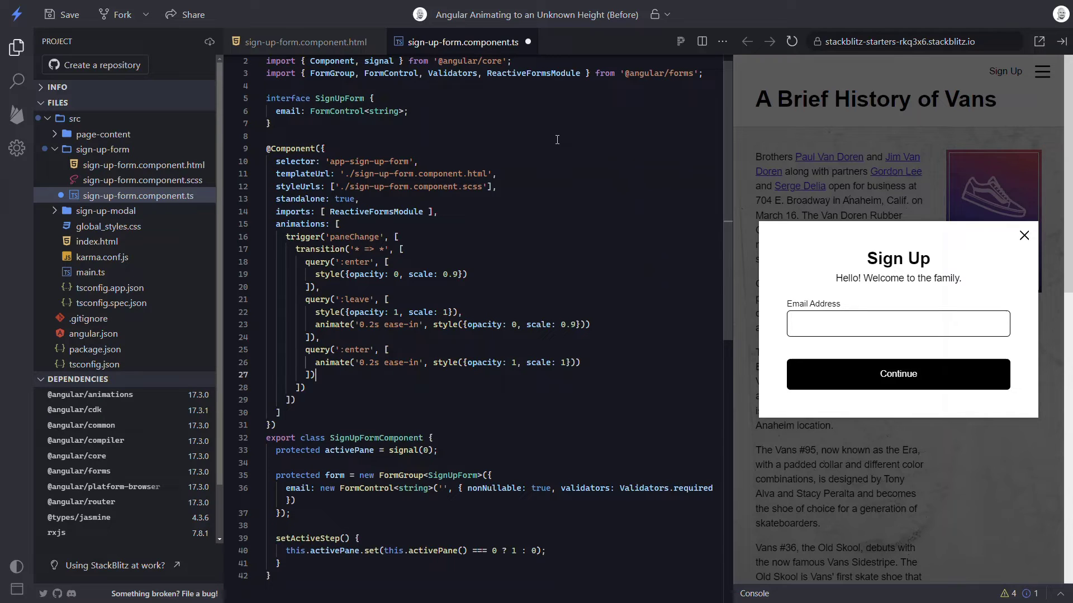
pyautogui.moveTo(514, 106)
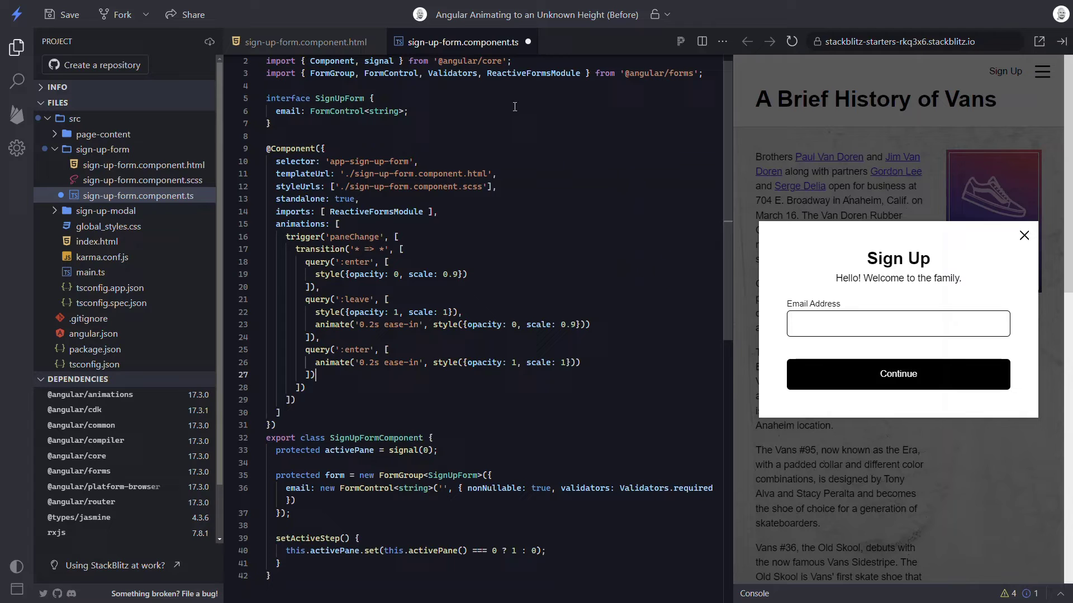
# - Test the animation by stepping the preview between email and password panes twice
pyautogui.click(301, 42)
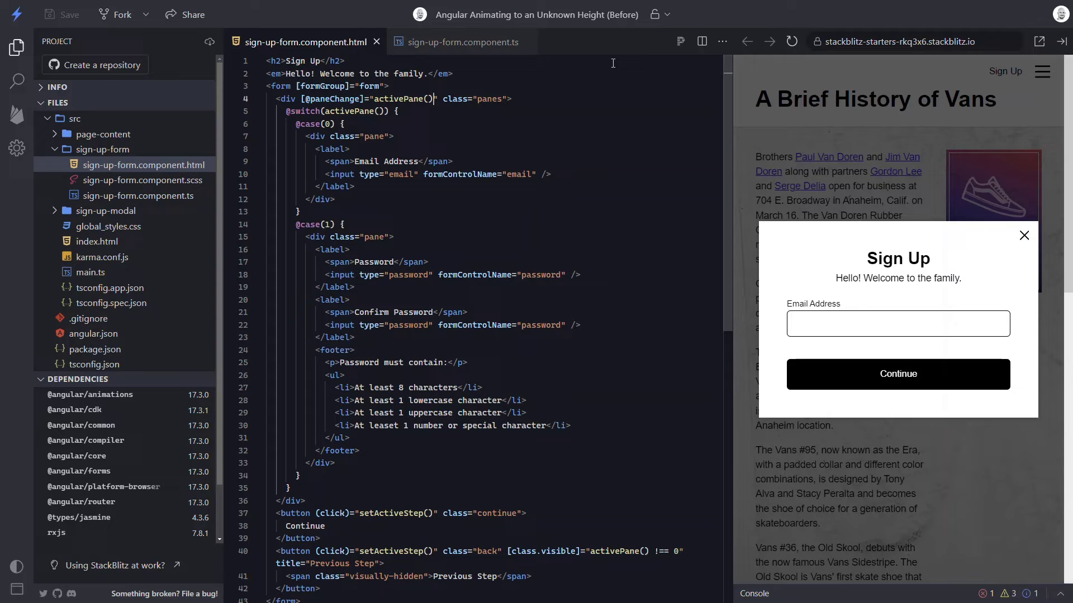
pyautogui.click(896, 374)
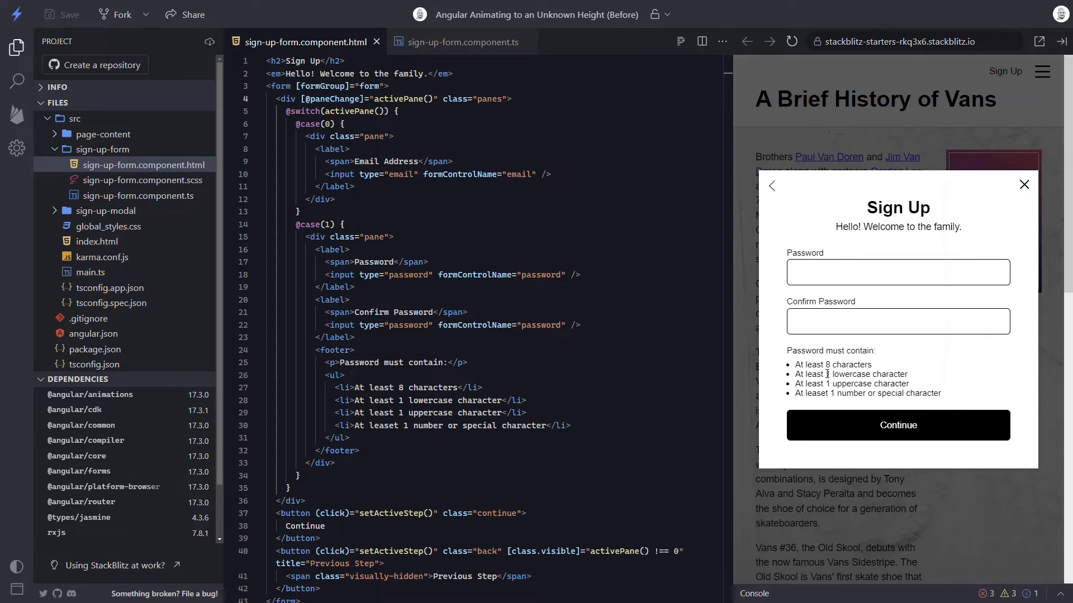
pyautogui.moveTo(769, 189)
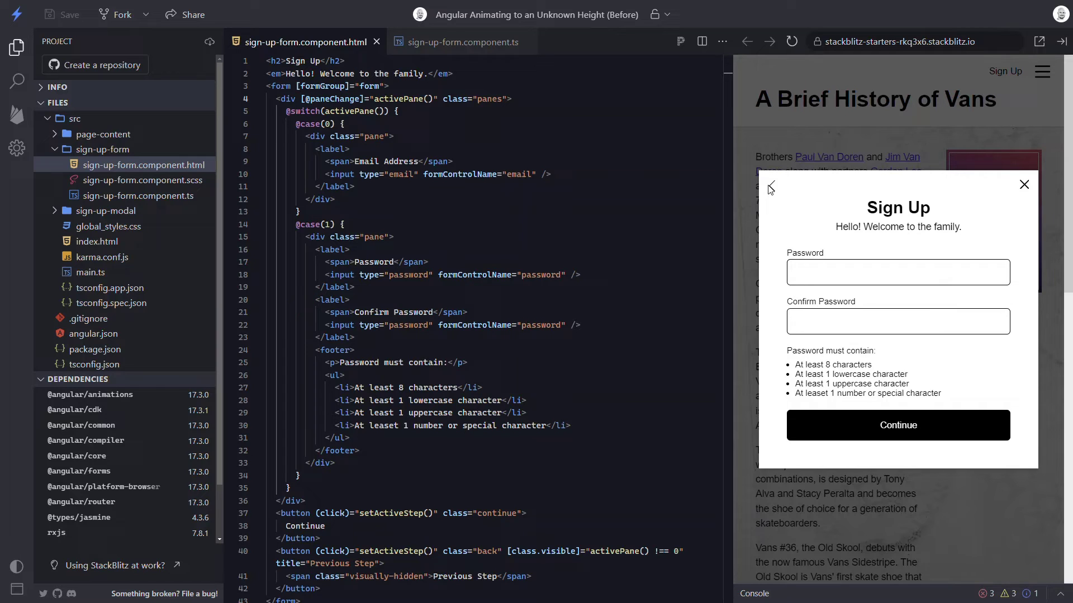
pyautogui.click(768, 188)
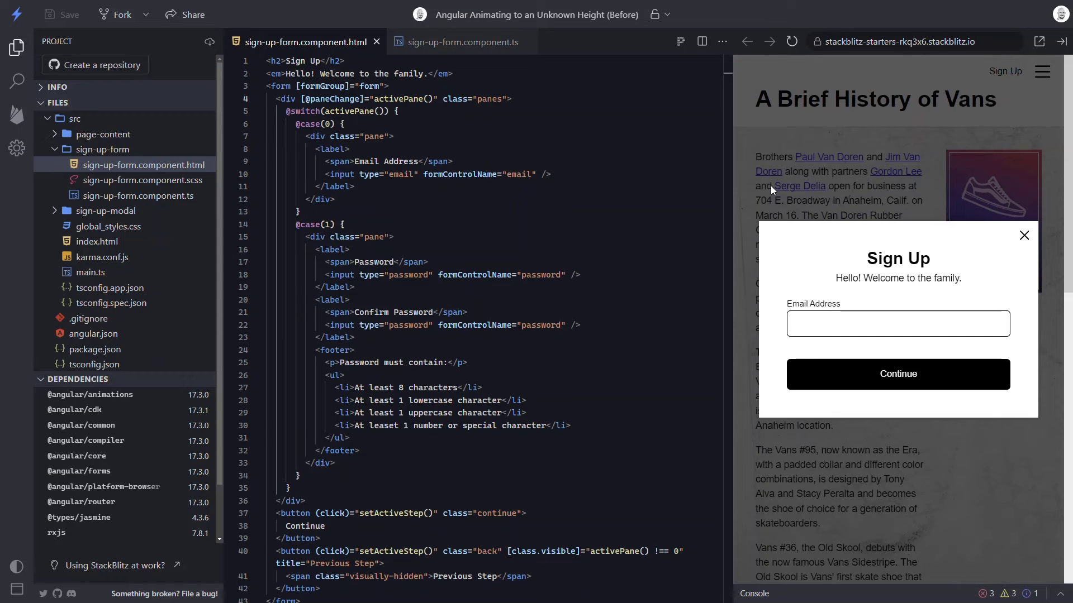
pyautogui.click(896, 374)
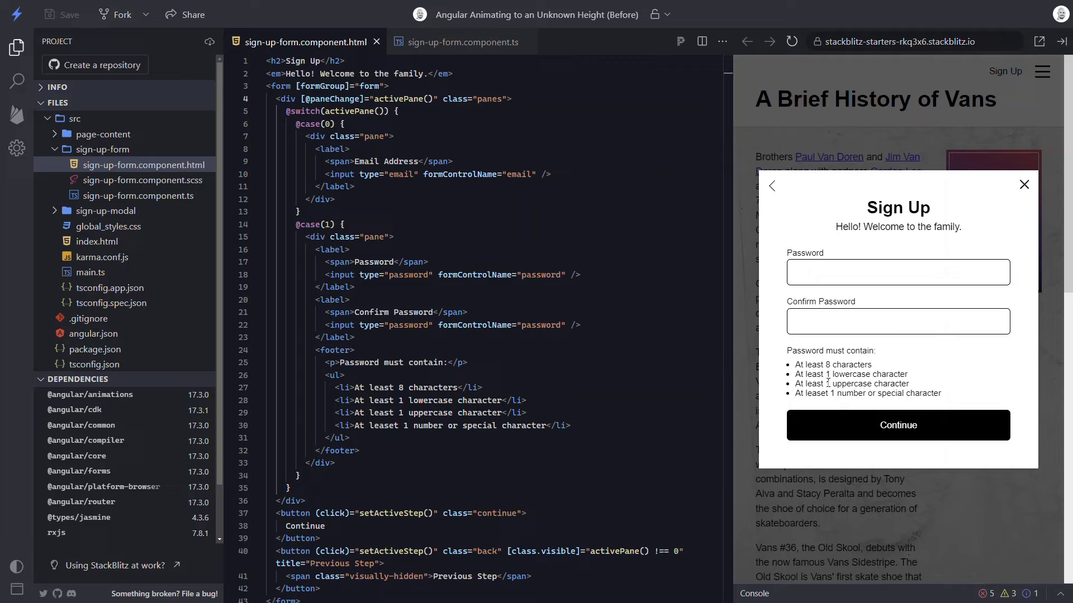
pyautogui.moveTo(772, 194)
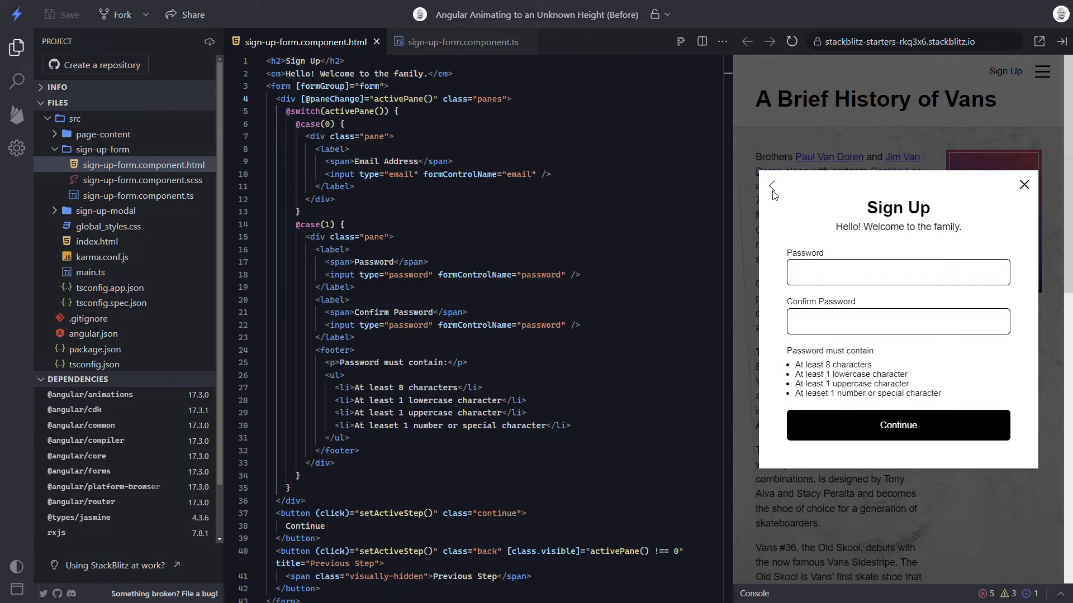
pyautogui.click(772, 188)
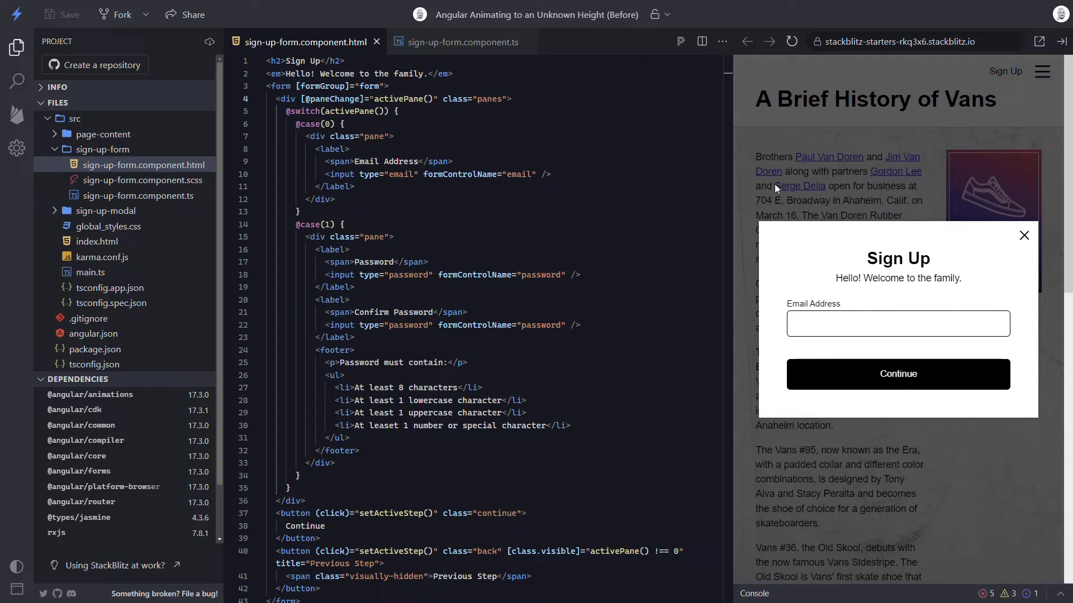
pyautogui.click(463, 42)
pyautogui.write('quer')
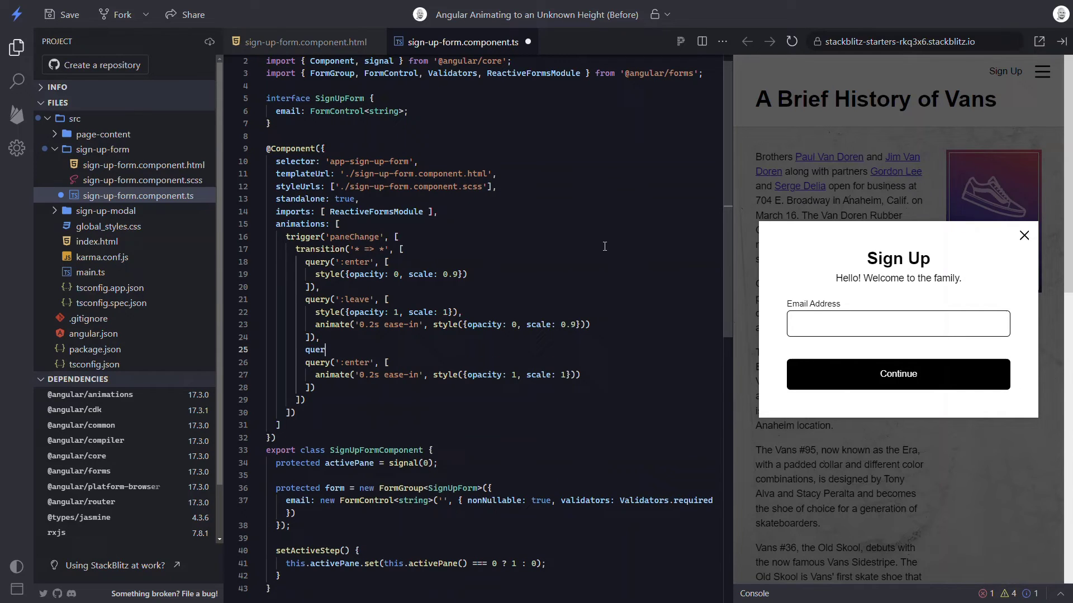
# - Add a ':self' query animating height 0.2s ease-in, grouped with the enter query
pyautogui.write('y()')
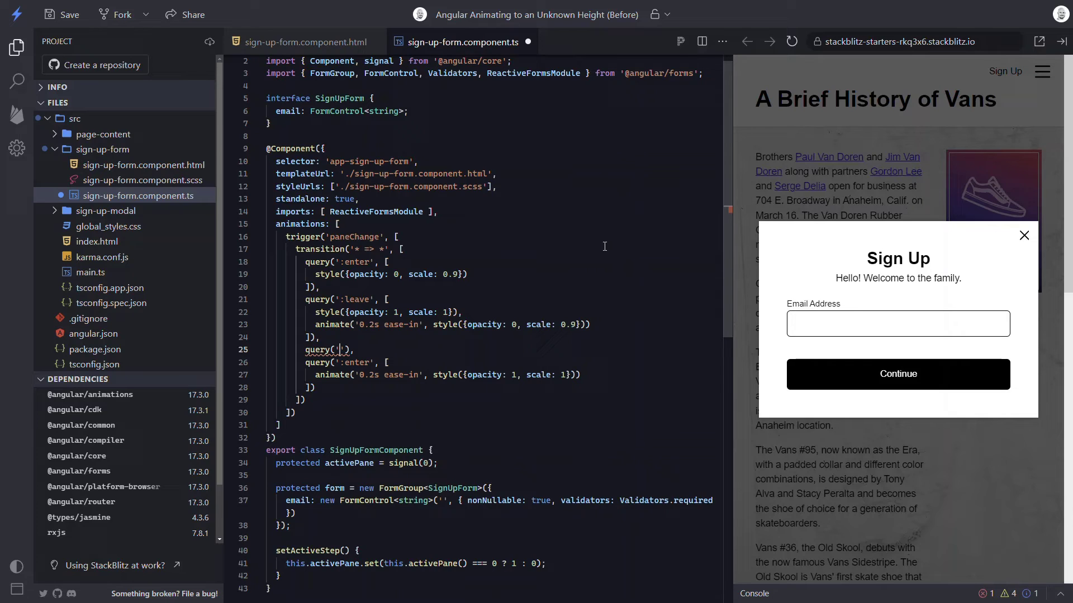
pyautogui.write(':self')
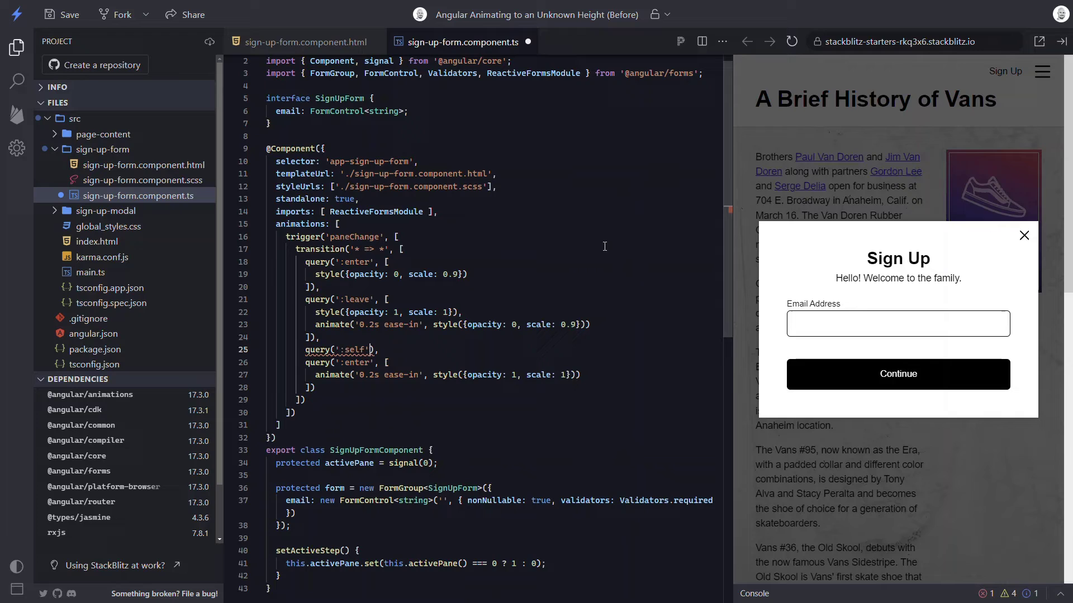
pyautogui.press('Enter')
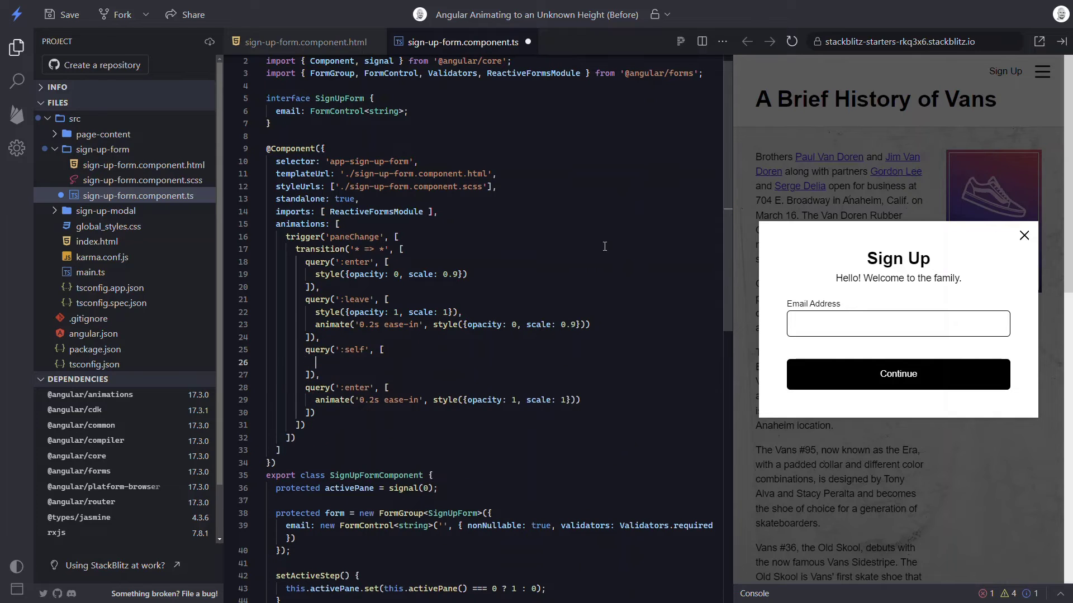
pyautogui.write('animate()')
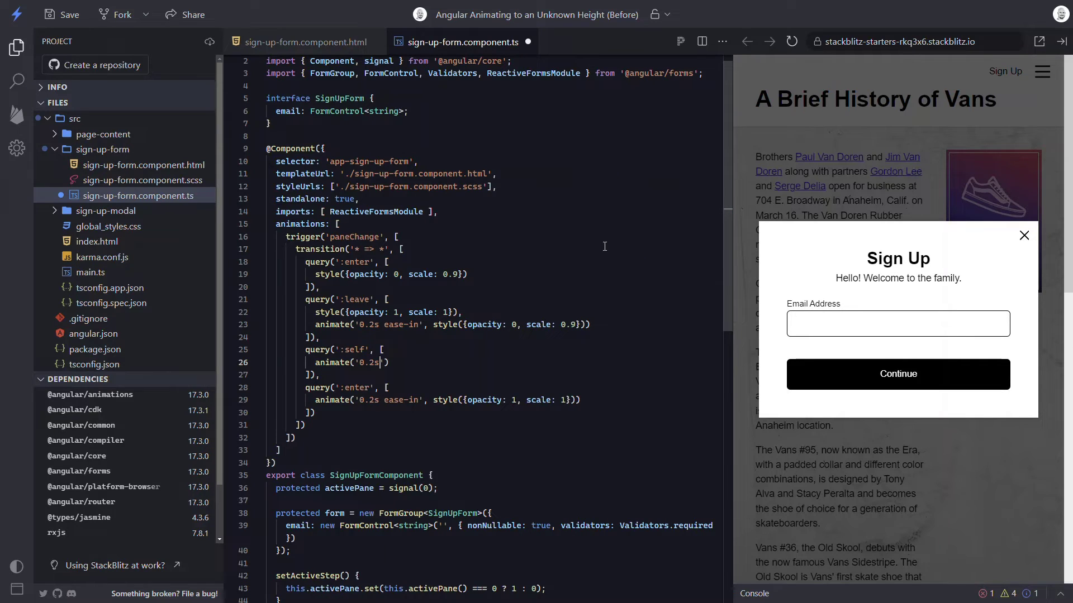
pyautogui.write('ease-in')
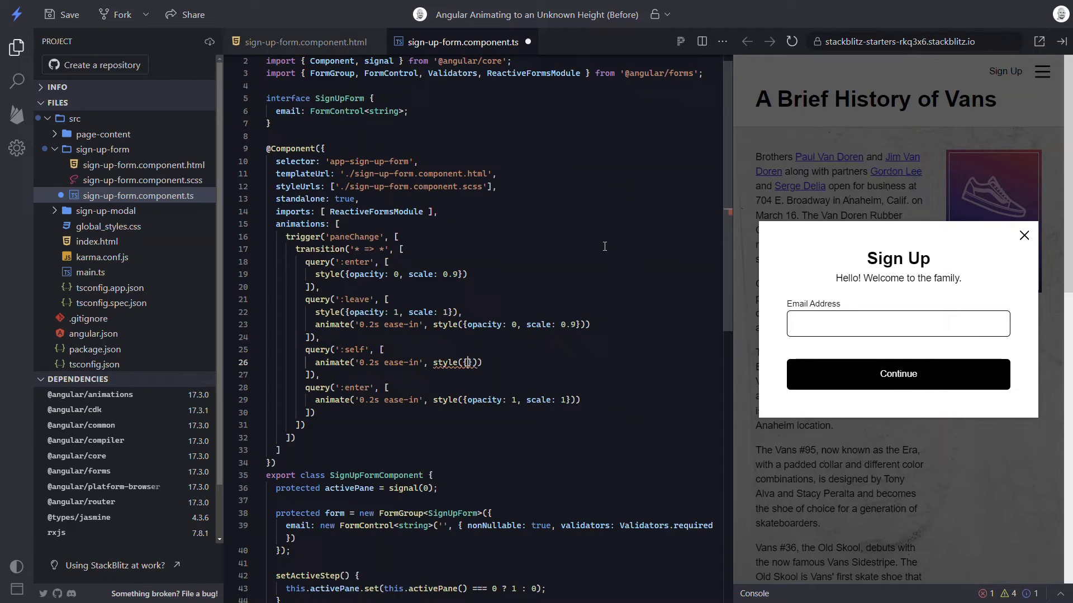
pyautogui.write("height: '*")
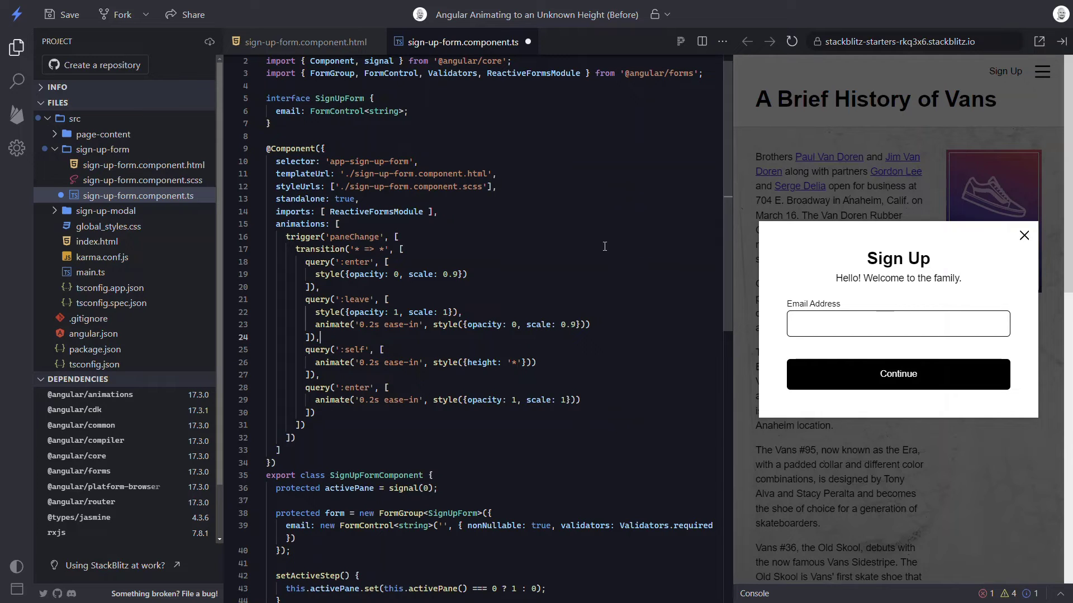
pyautogui.write('group([')
pyautogui.write('])')
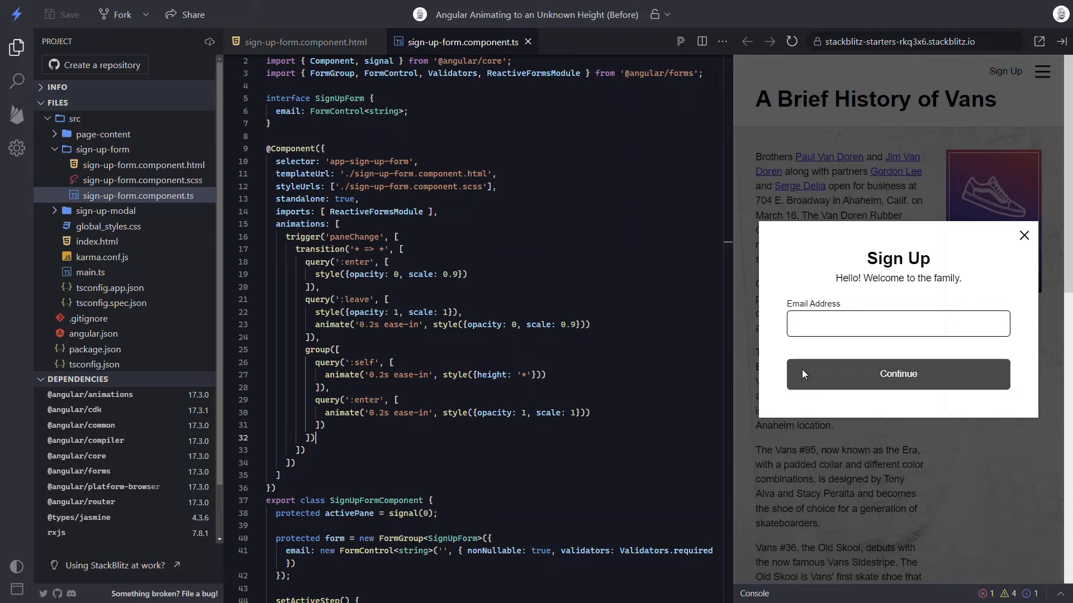
pyautogui.click(897, 374)
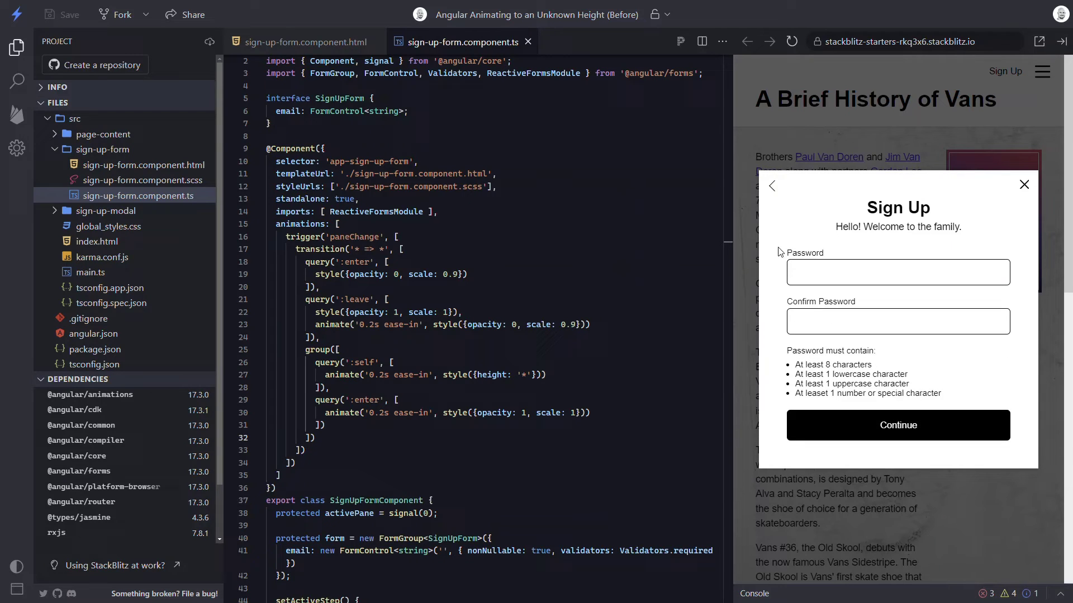
pyautogui.click(771, 185)
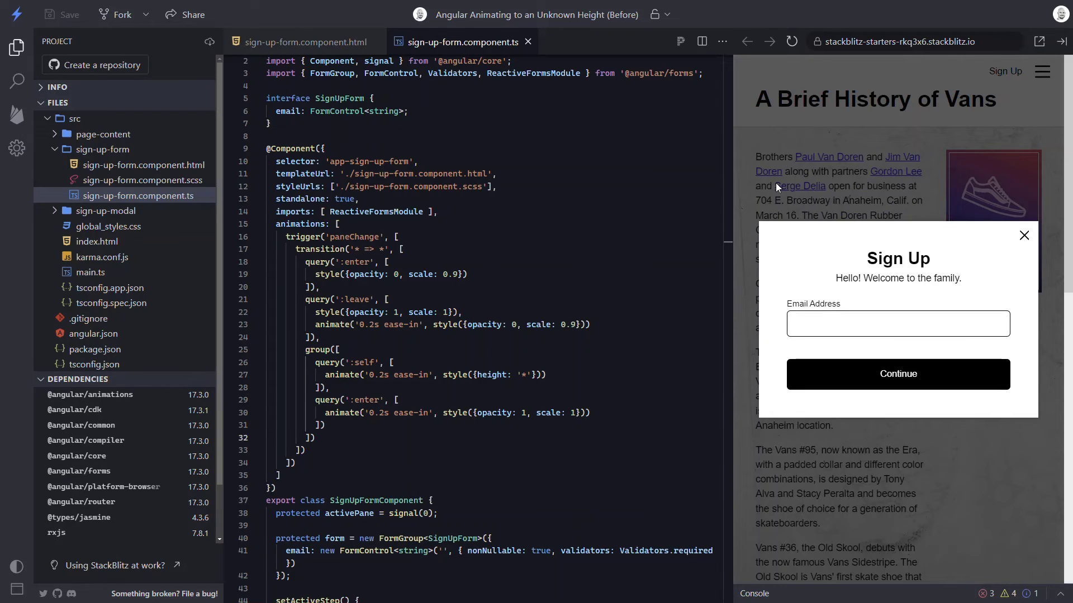
pyautogui.click(896, 373)
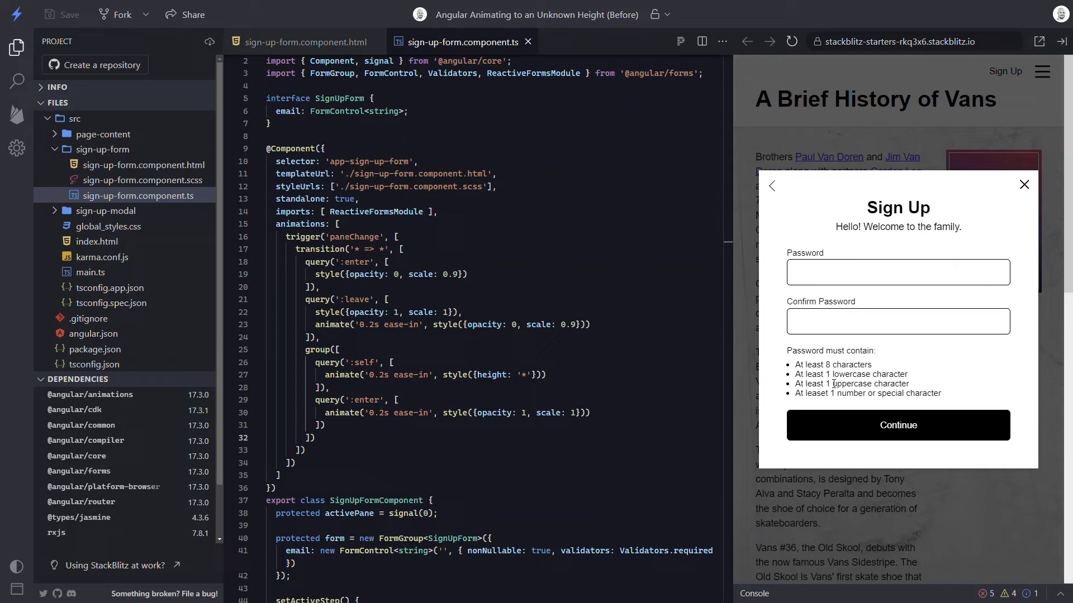
pyautogui.click(770, 185)
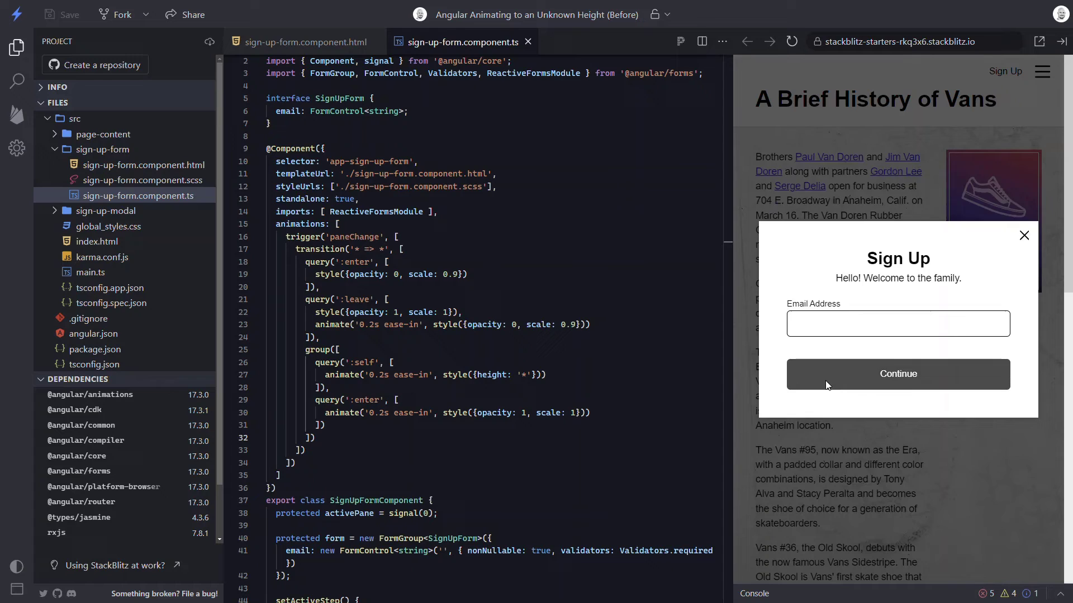
pyautogui.click(898, 374)
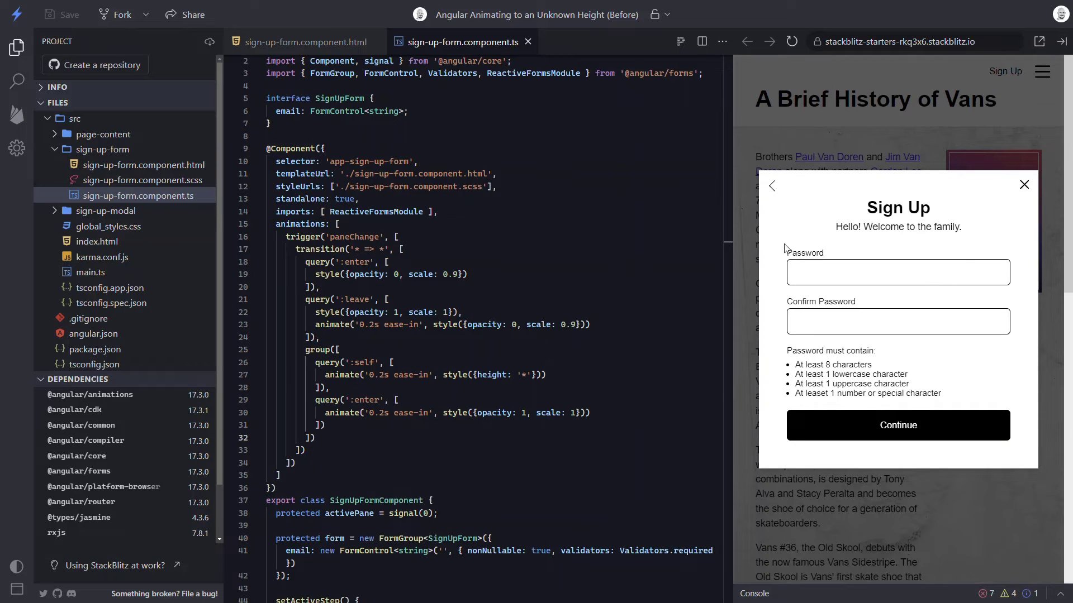
pyautogui.click(771, 185)
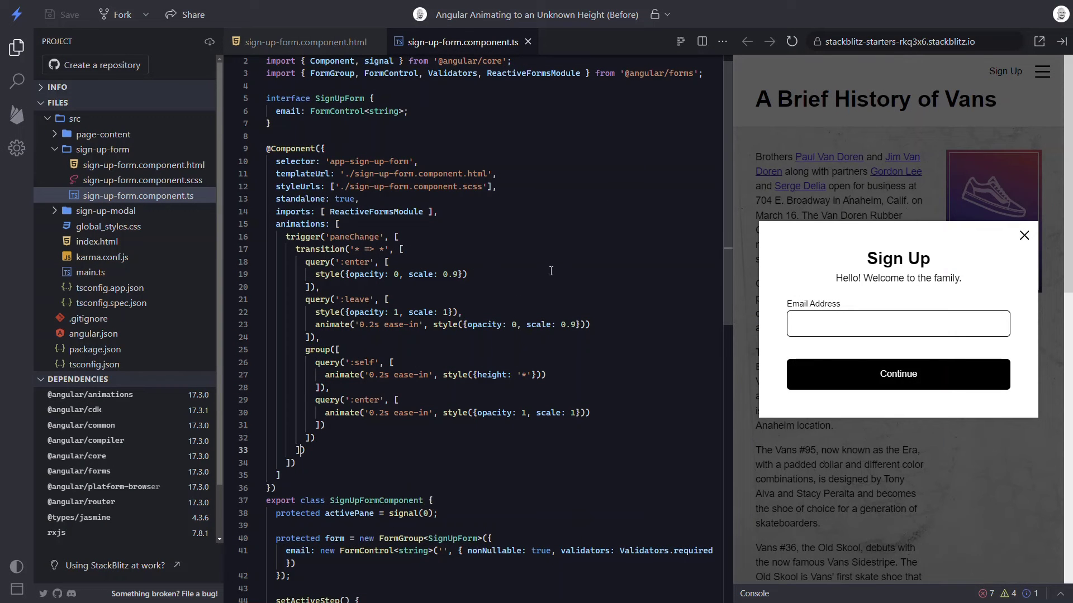
# - Give the transition a params object with startHeight defaulting to 0
pyautogui.write(', { p }')
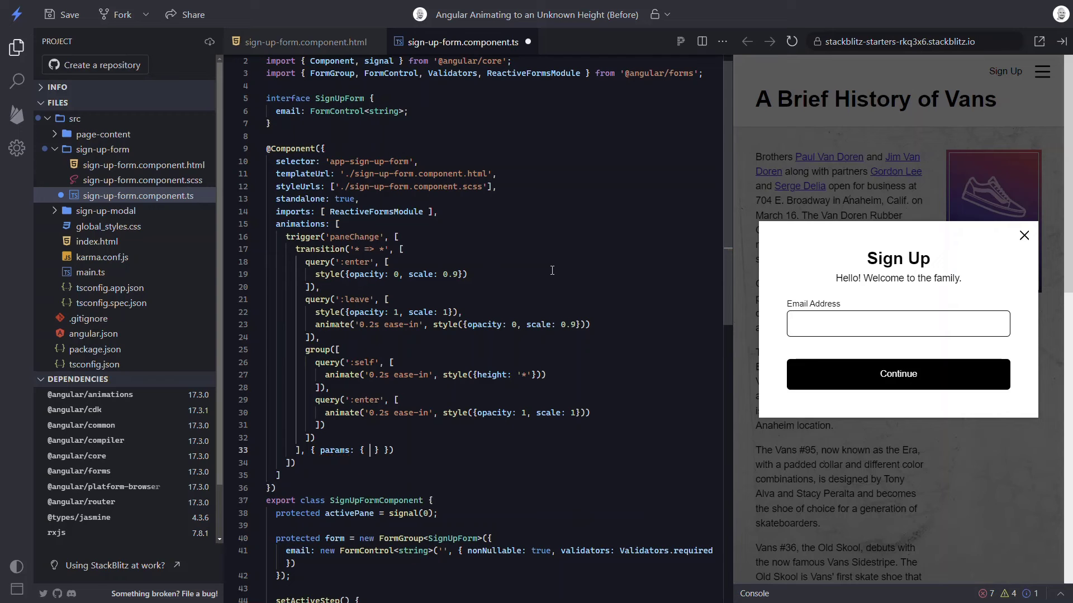
pyautogui.write('startHeight:')
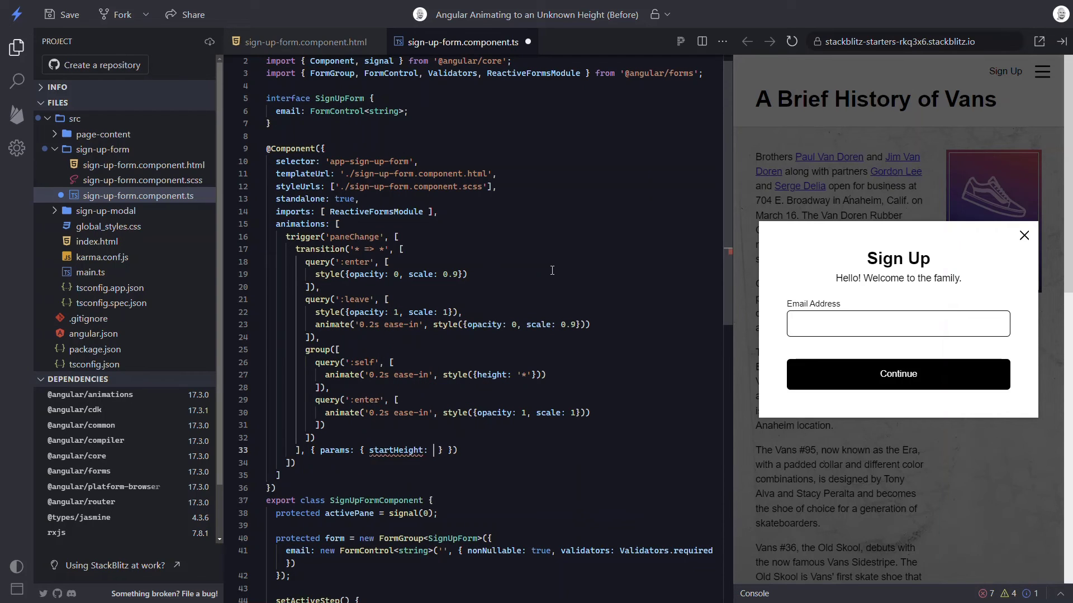
pyautogui.write('0')
pyautogui.write("query(''),")
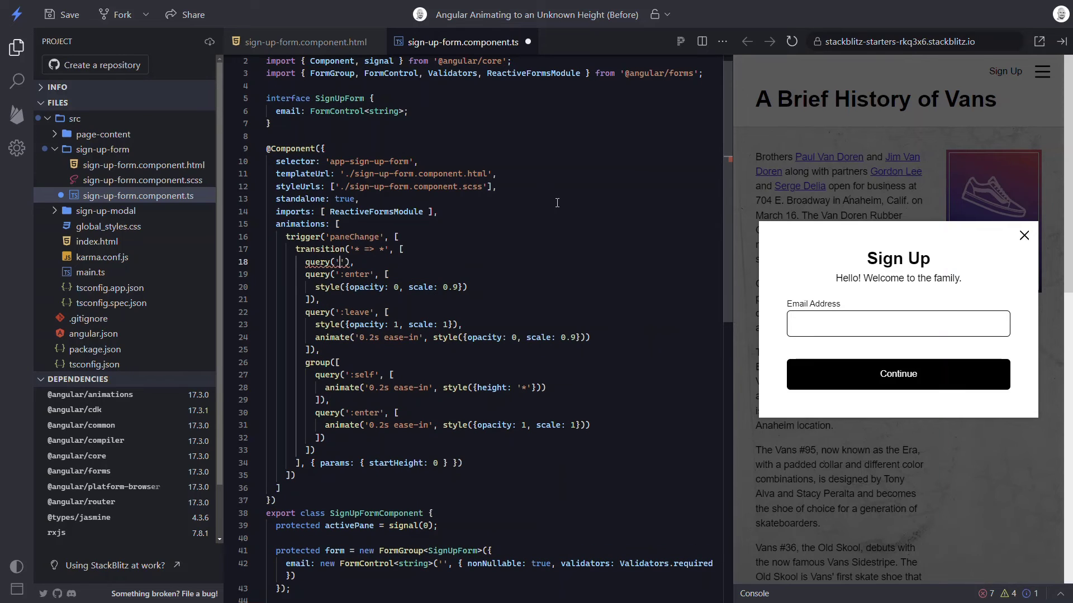
# - Insert a ':self' query styling height to '{{startHeight}}px'
pyautogui.write(":self', [")
pyautogui.write('style(')
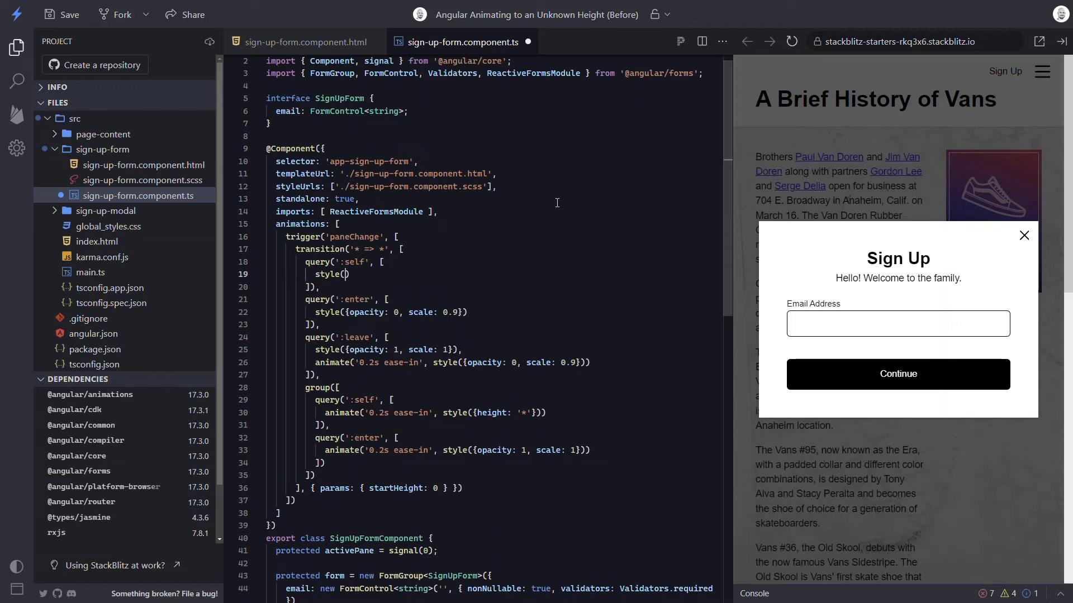
pyautogui.write("{height: ''")
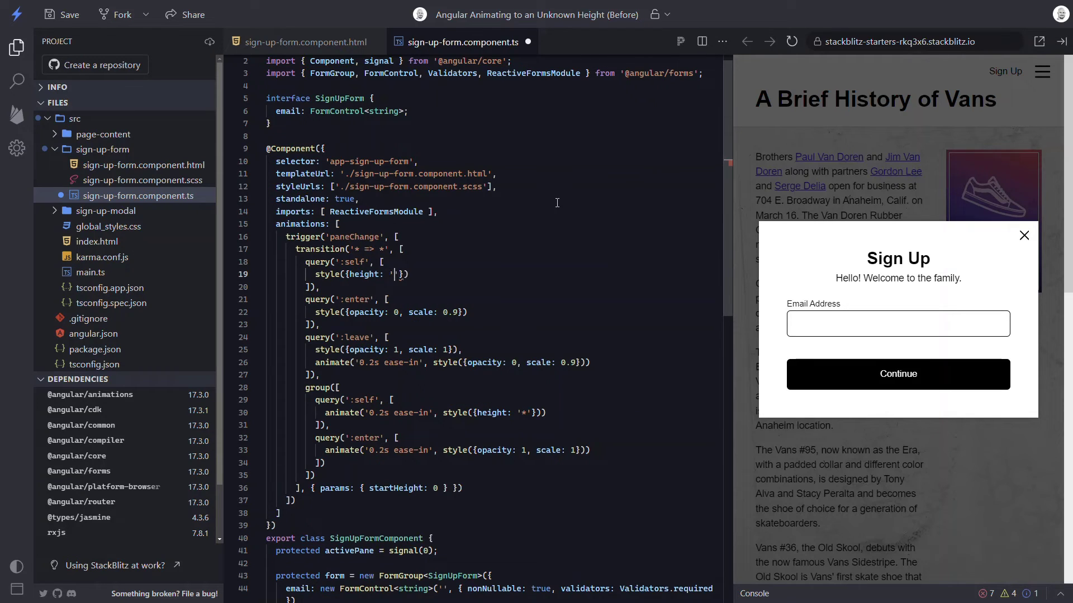
pyautogui.write('{{')
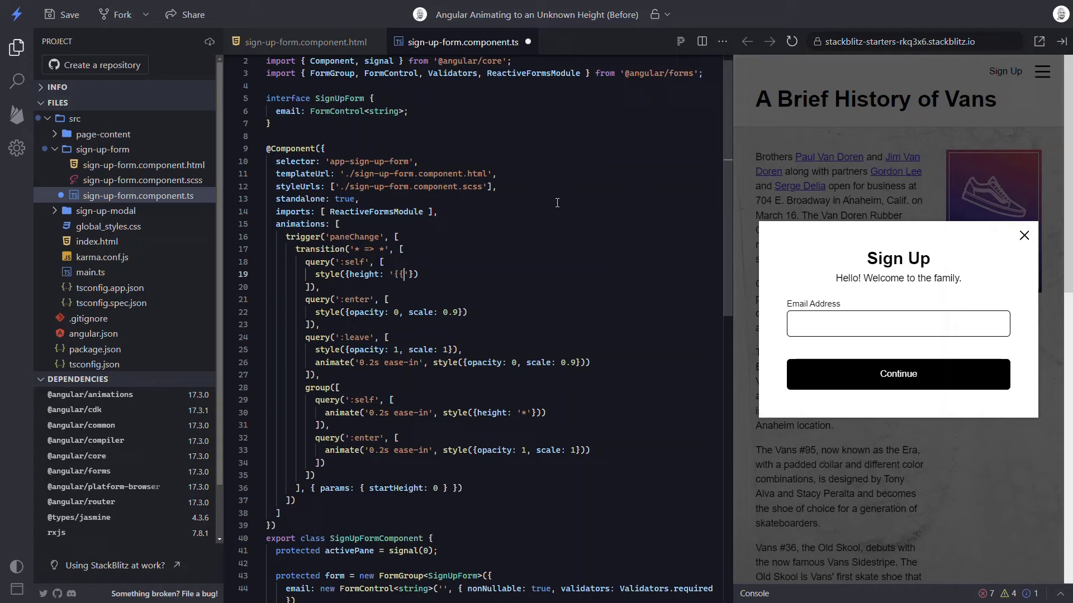
pyautogui.write('startHeight')
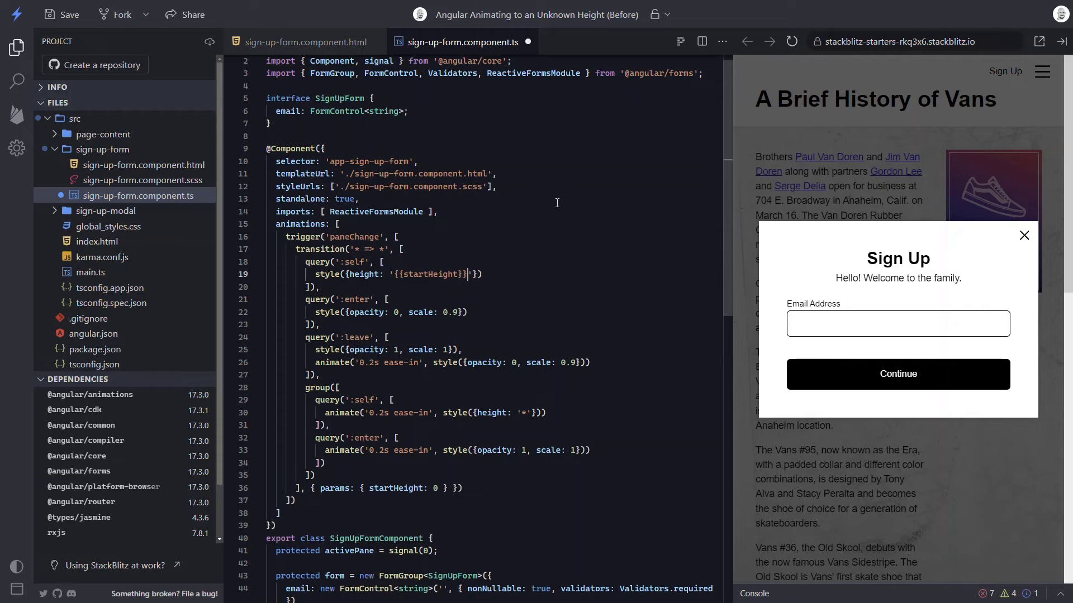
pyautogui.write('px')
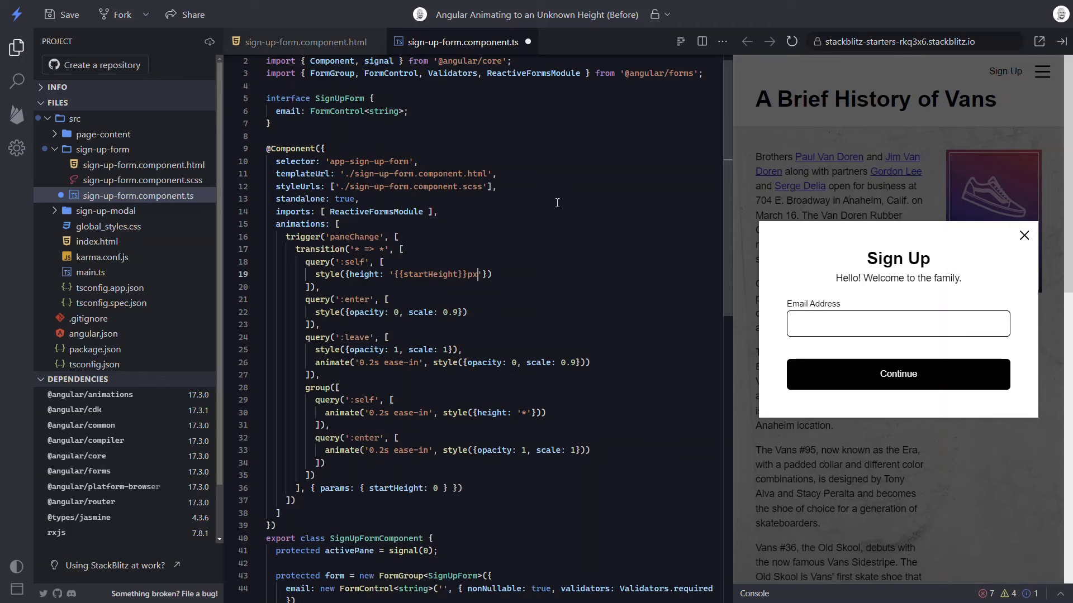
pyautogui.moveTo(447, 112)
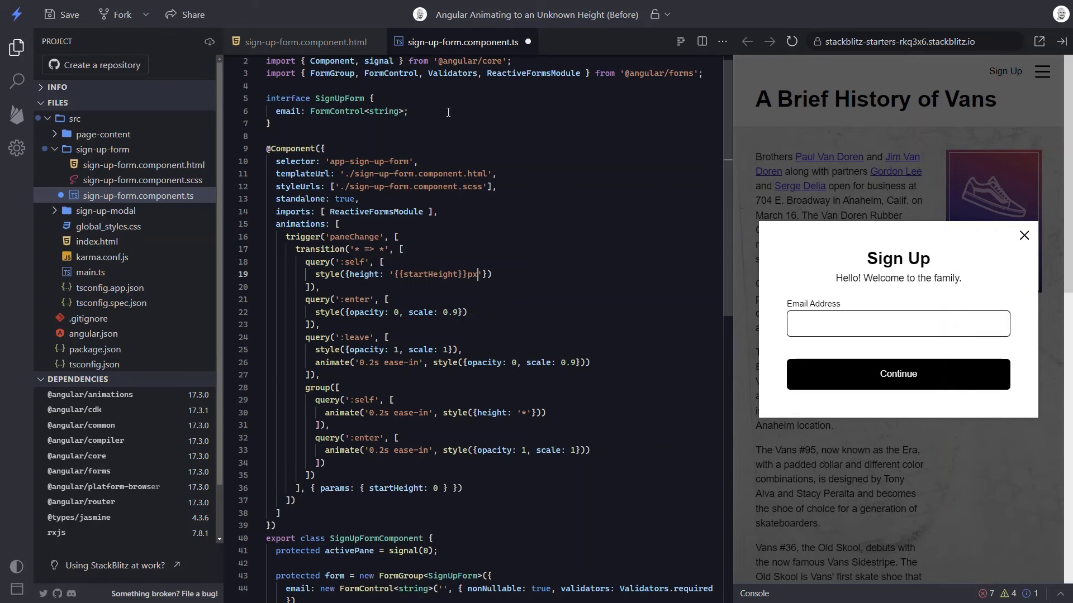
pyautogui.click(299, 42)
pyautogui.write('[@paneChange]="{')
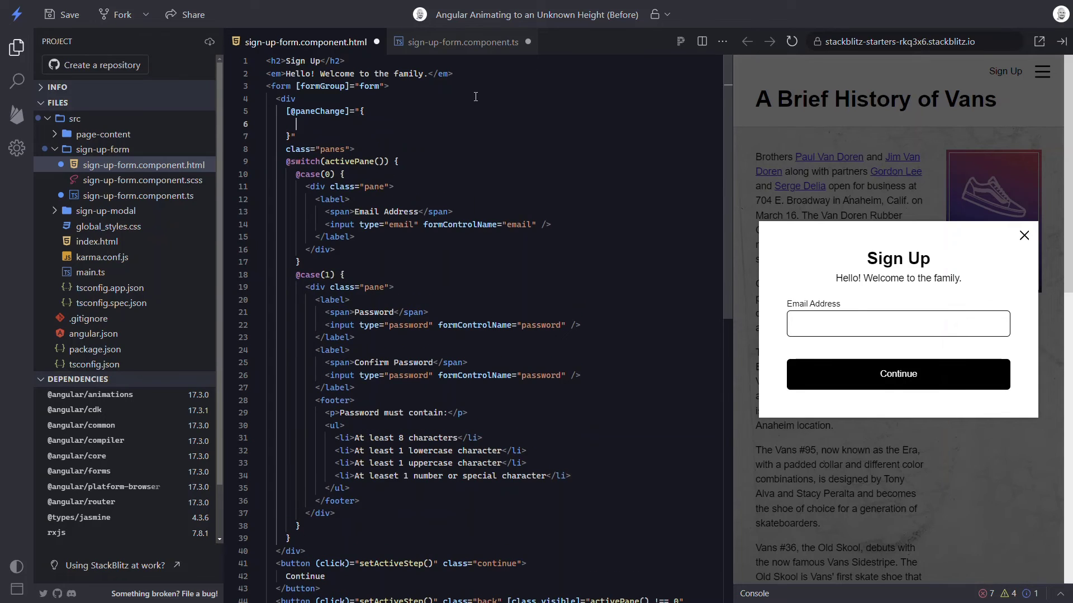
pyautogui.write('value: activePane(),')
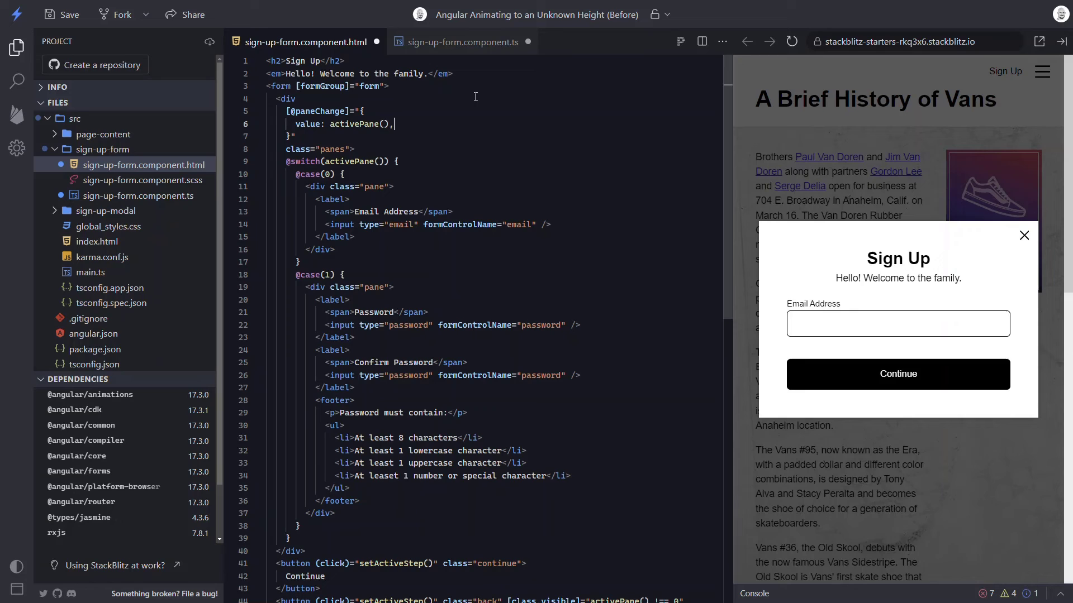
pyautogui.write('params: {')
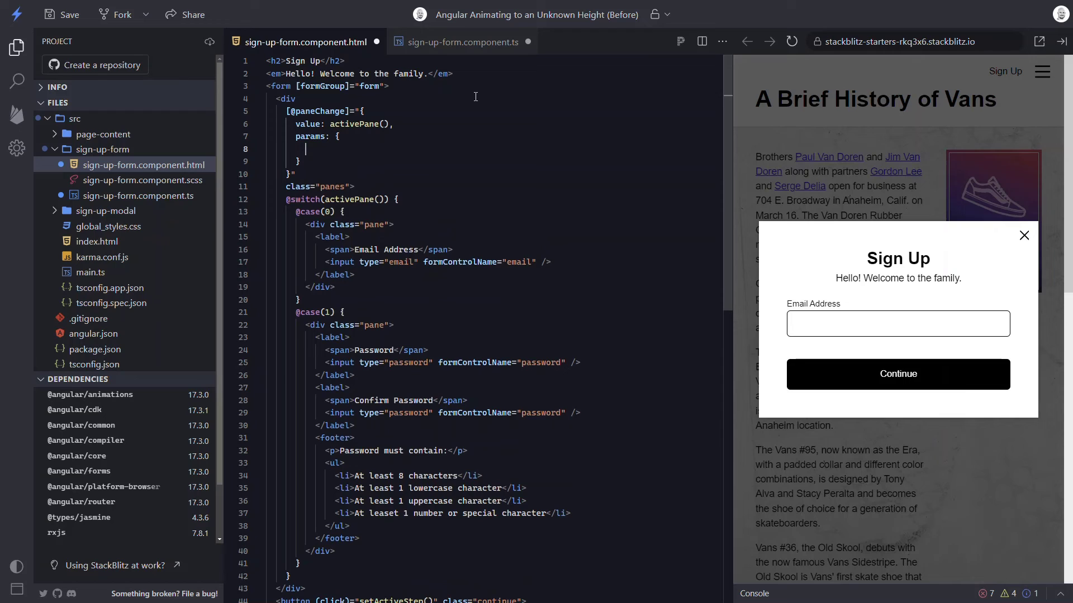
pyautogui.write('startHeight:')
pyautogui.write('#pane')
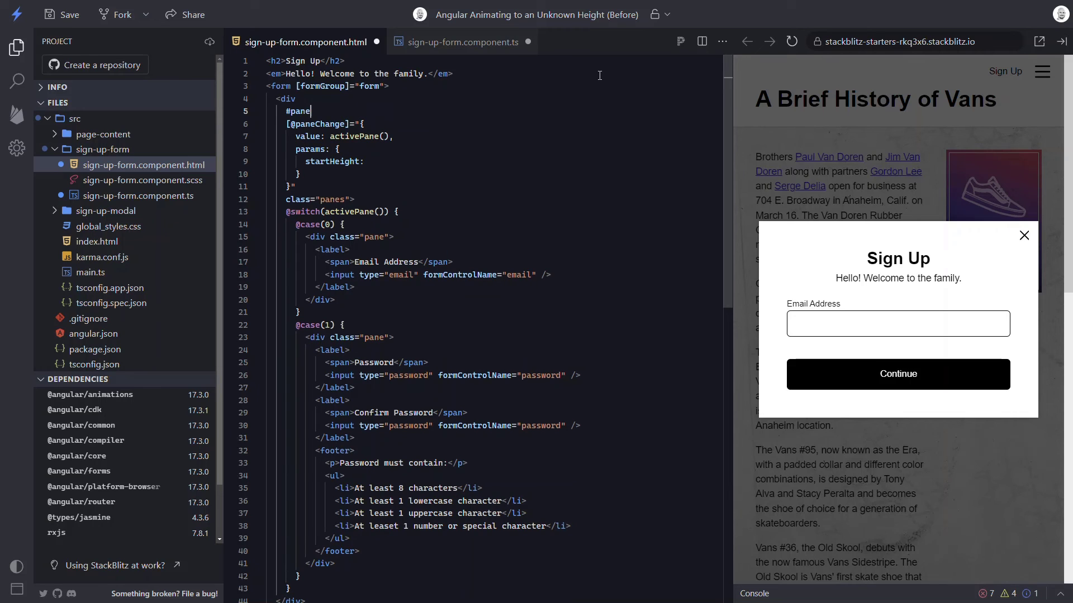
pyautogui.write('s')
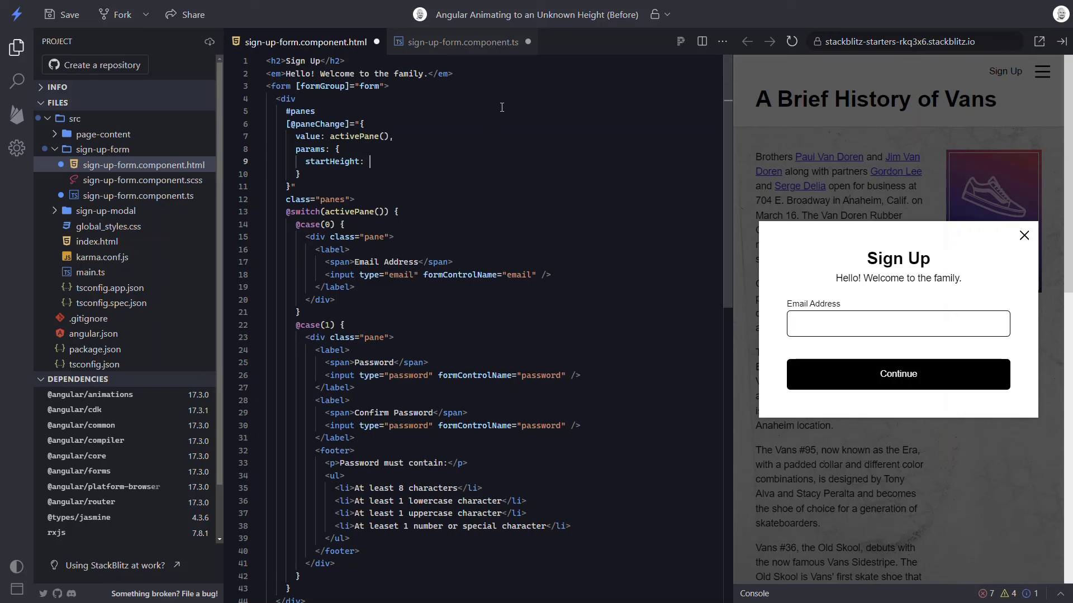
pyautogui.write('panes.clientHeight')
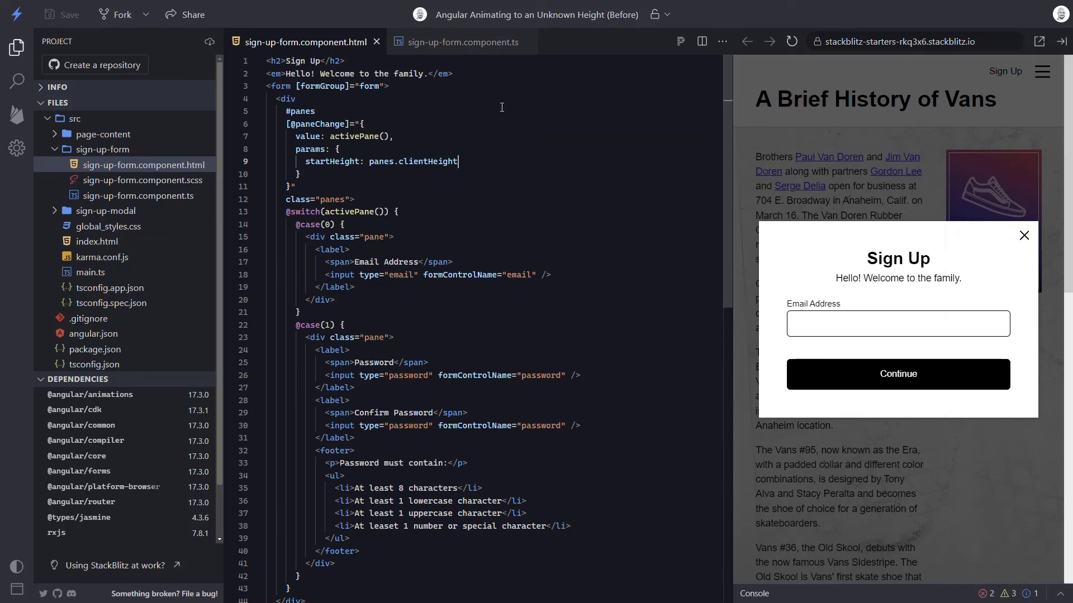
pyautogui.click(897, 373)
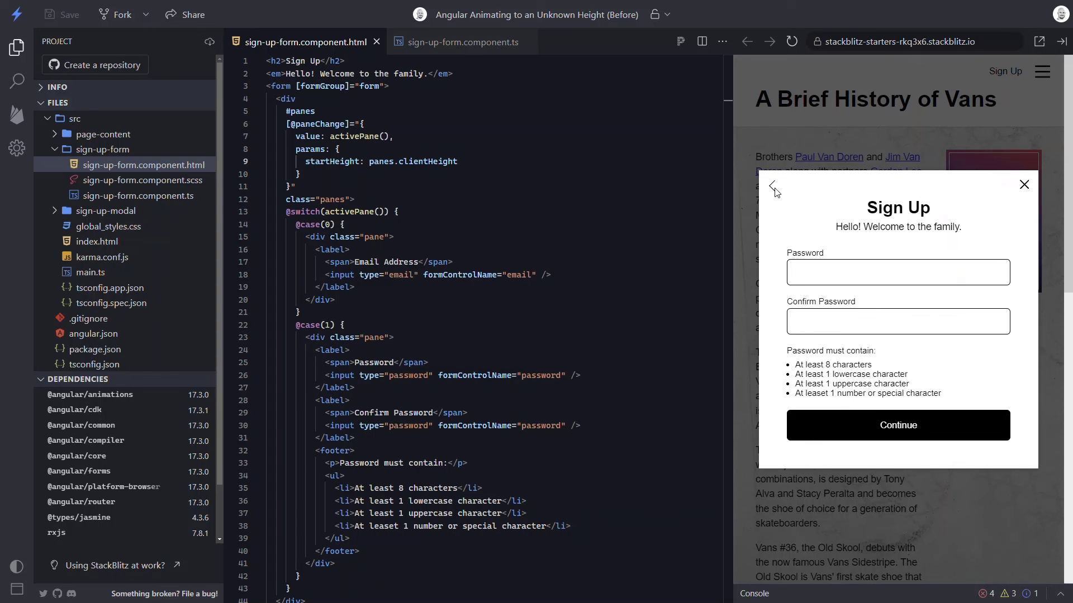
pyautogui.click(774, 187)
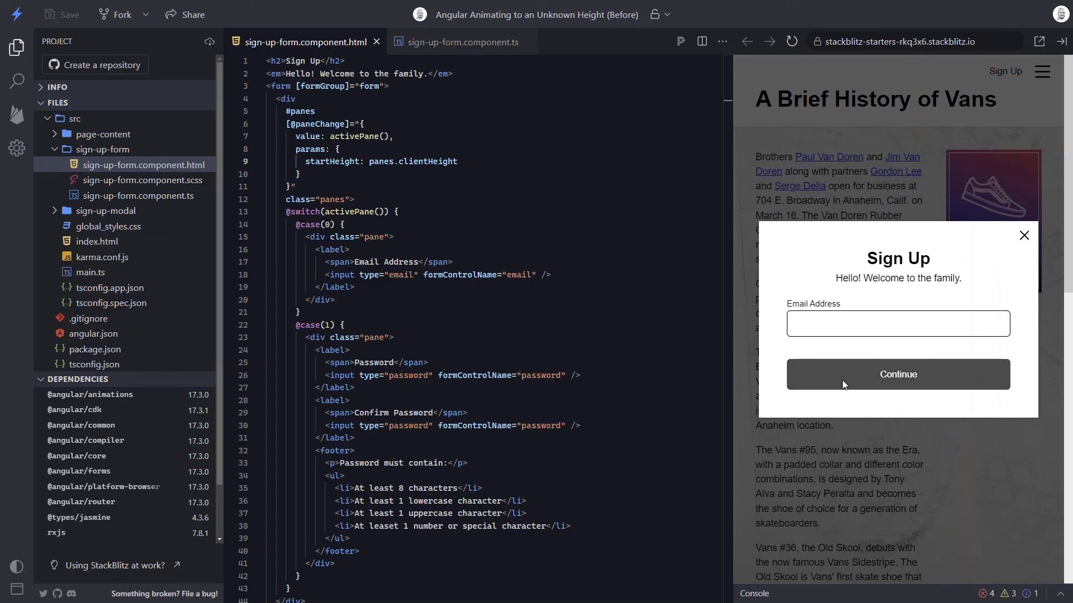
pyautogui.click(897, 374)
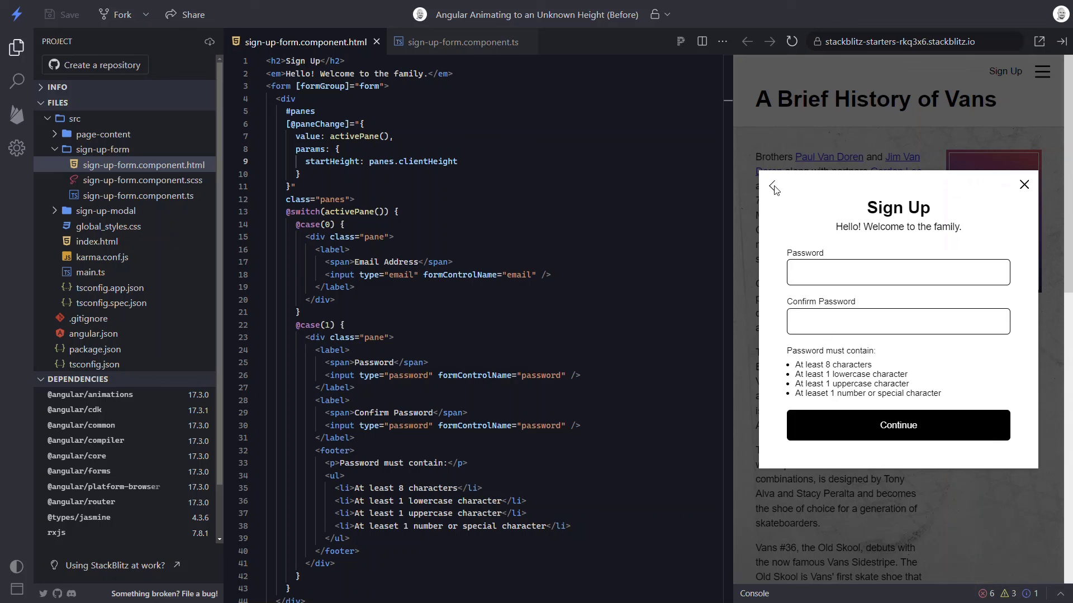
pyautogui.click(772, 188)
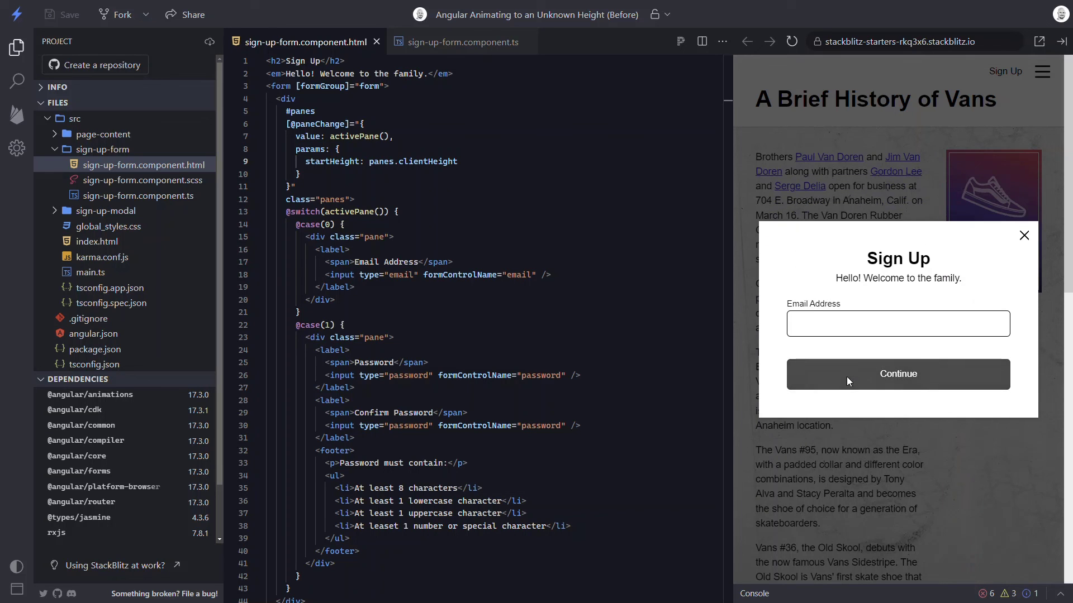
pyautogui.click(897, 374)
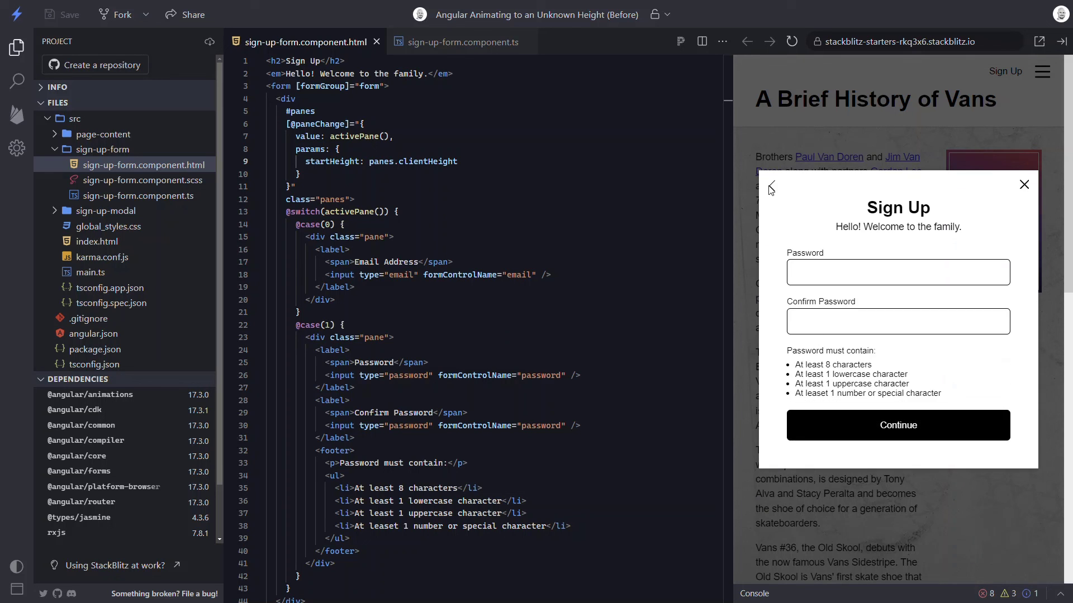
pyautogui.click(770, 189)
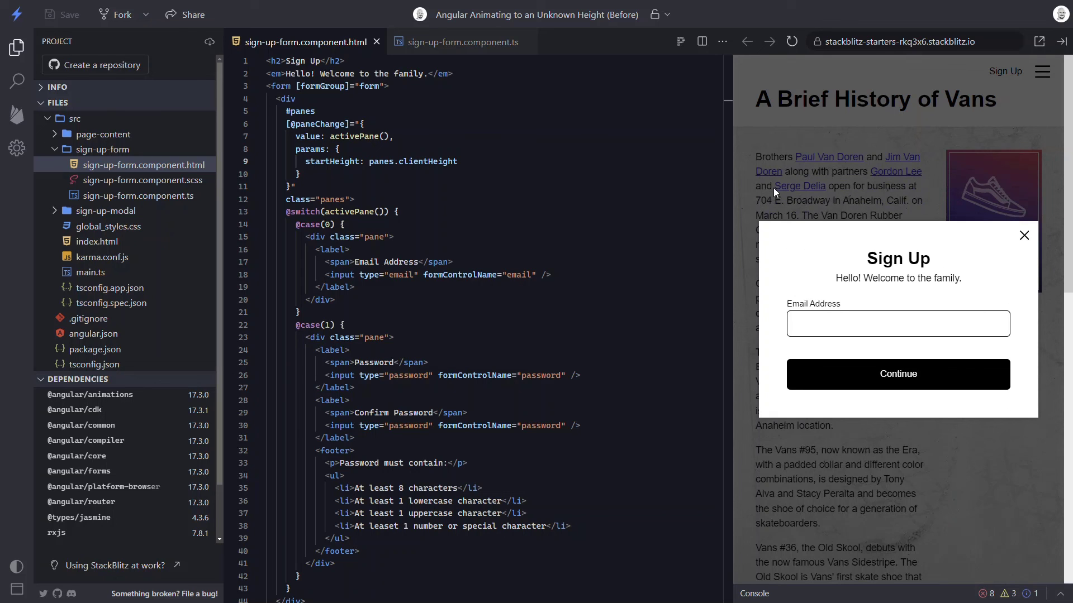